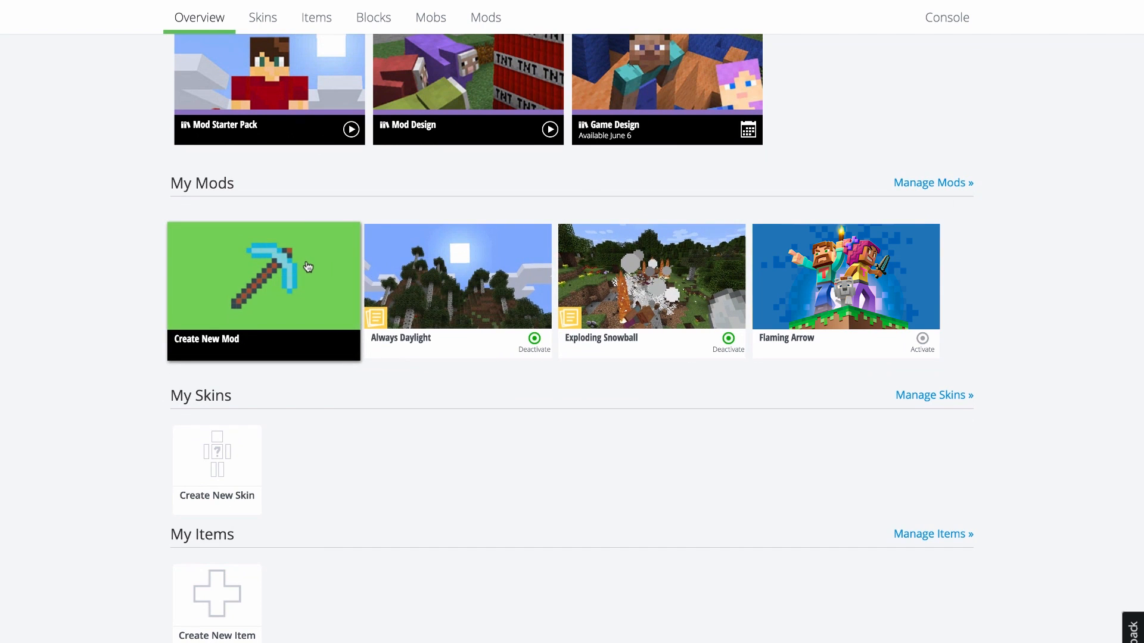
- Create a new untitled mod from the My Mods Create New Mod tile
left_click(264, 276)
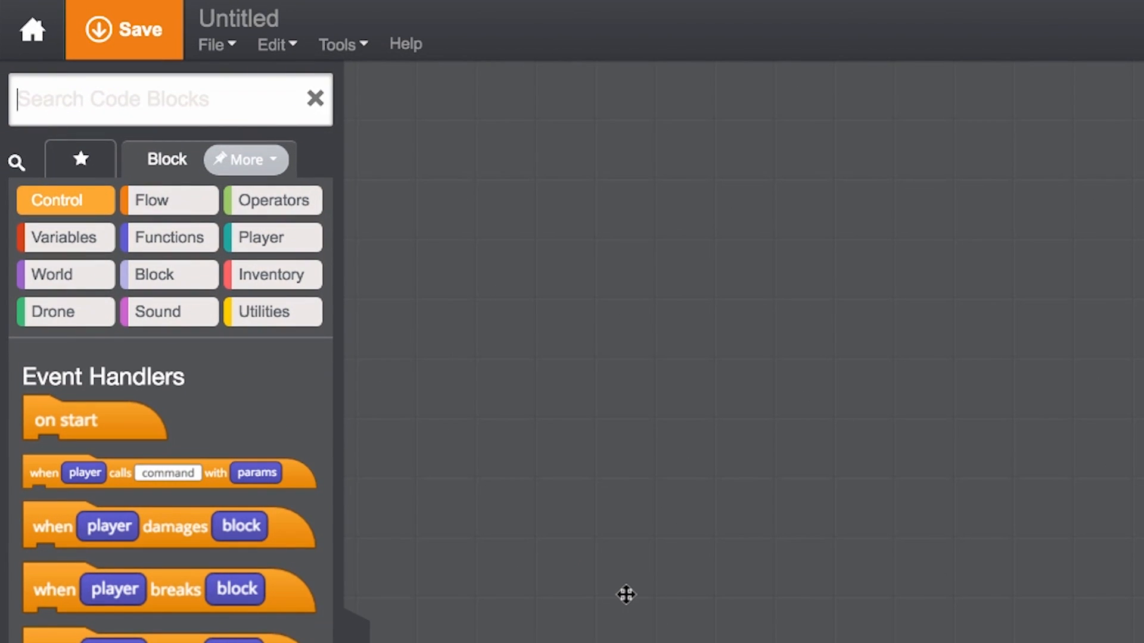
- Search the code blocks for 'teleport', then clear the search and browse the palette
type("teleport")
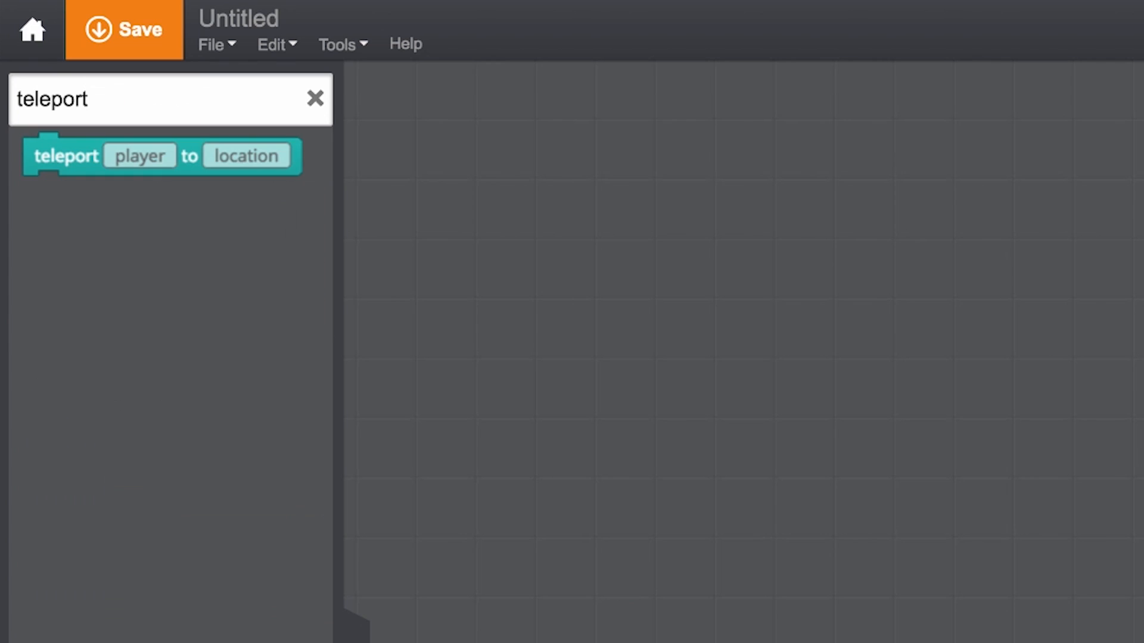
left_click(316, 98)
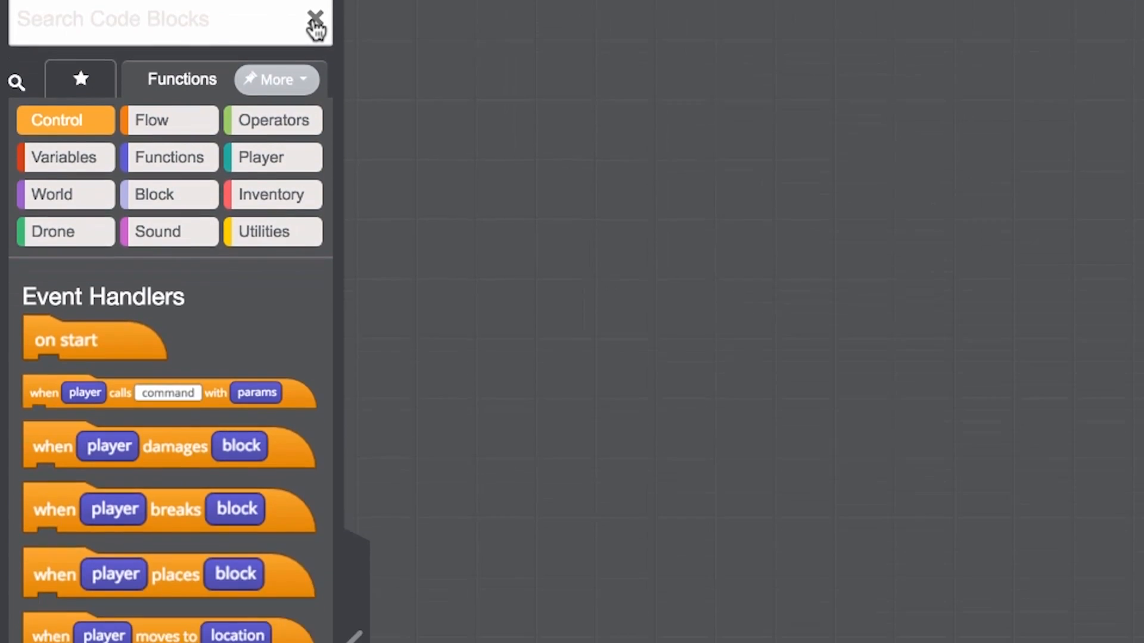
scroll("down", 3)
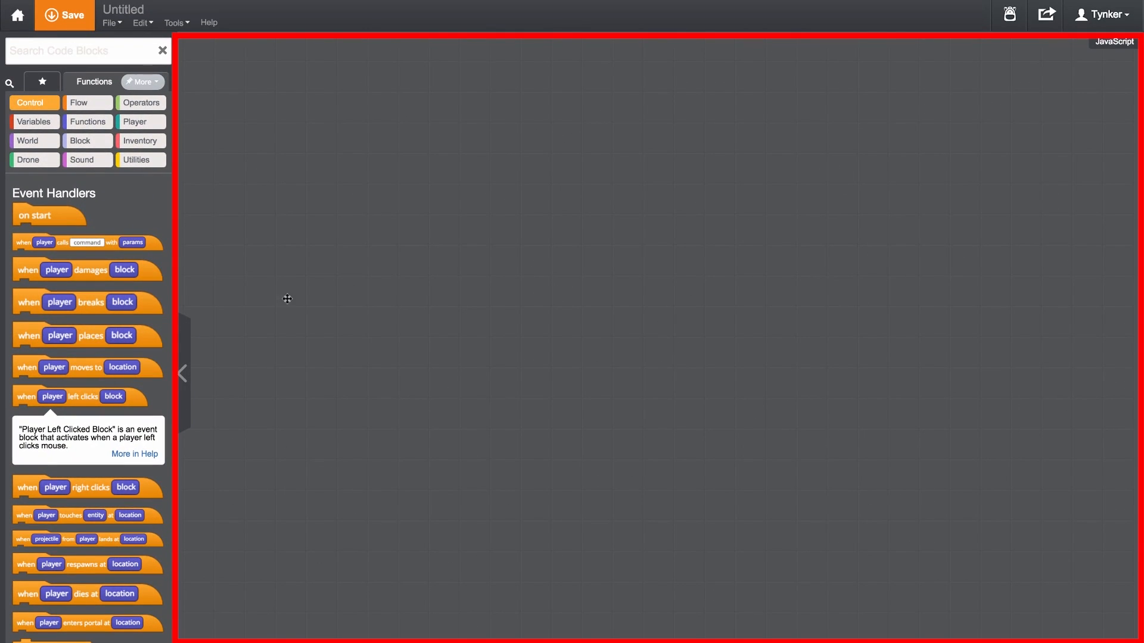
mouse_move(321, 303)
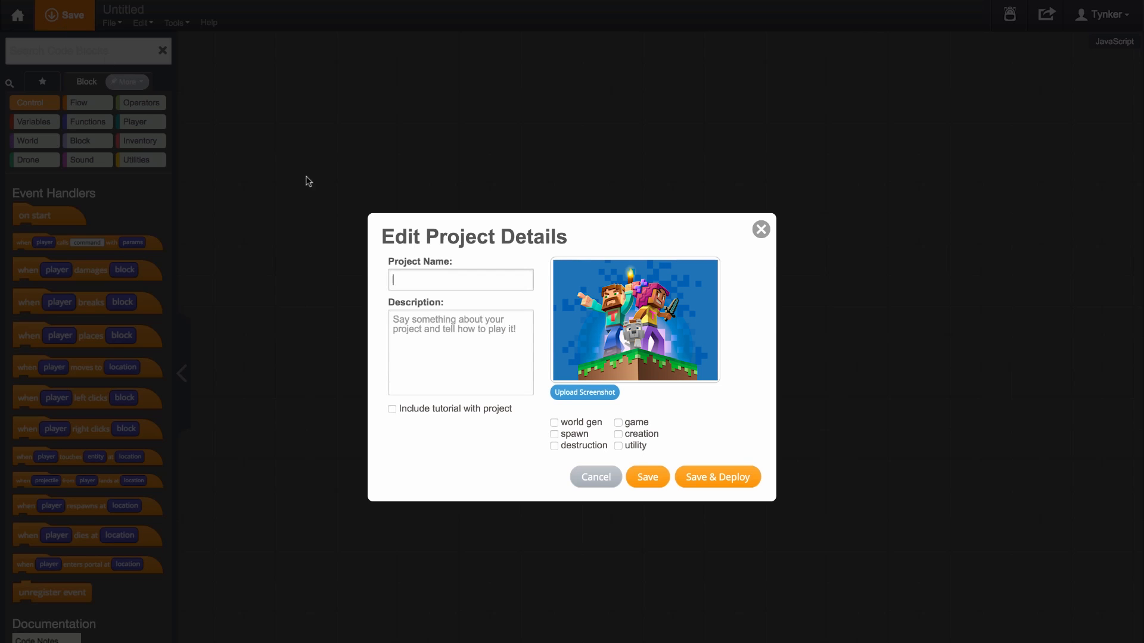
mouse_move(684, 486)
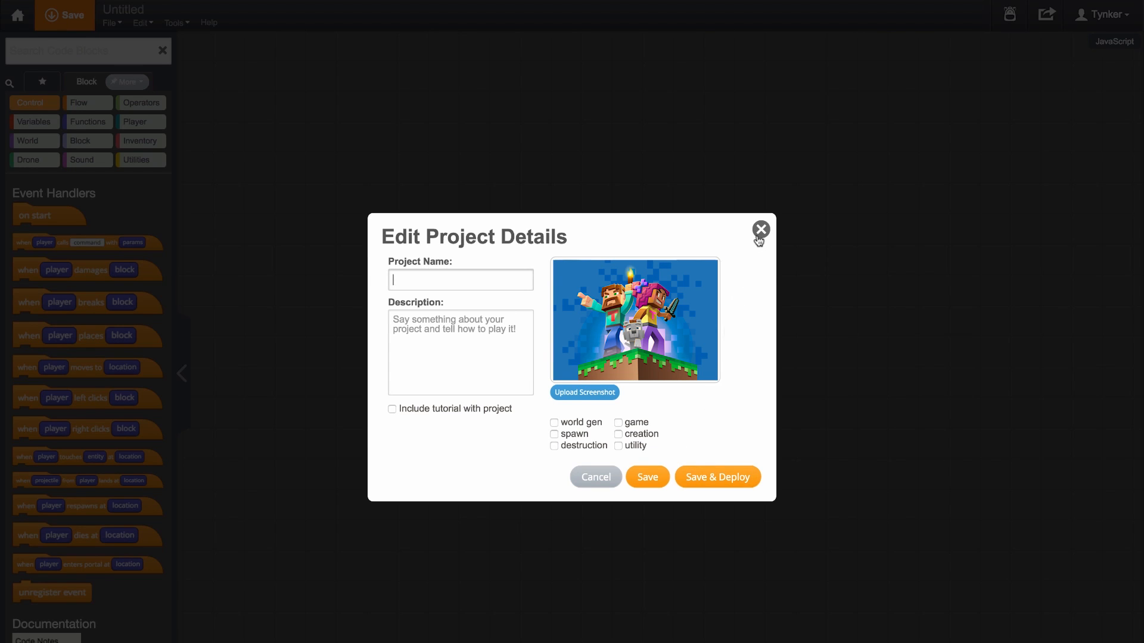
- Dismiss the Edit Project Details form without saving
left_click(760, 229)
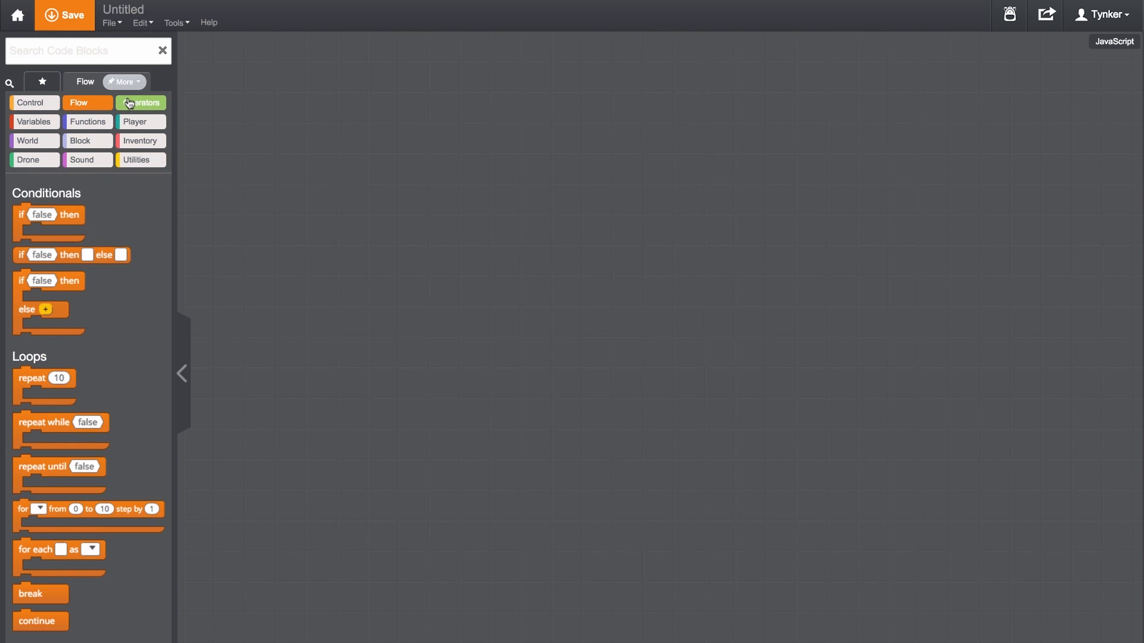
- Place the 'when player left clicks block' handler and a block variable on the canvas
left_click(79, 140)
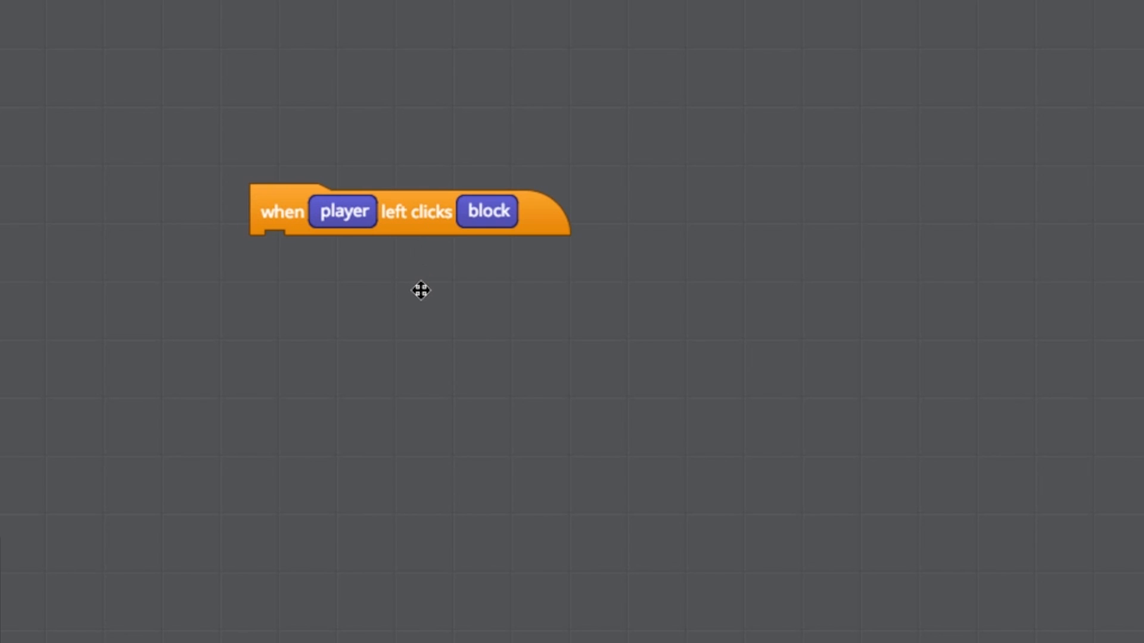
left_click_drag(343, 210, 315, 292)
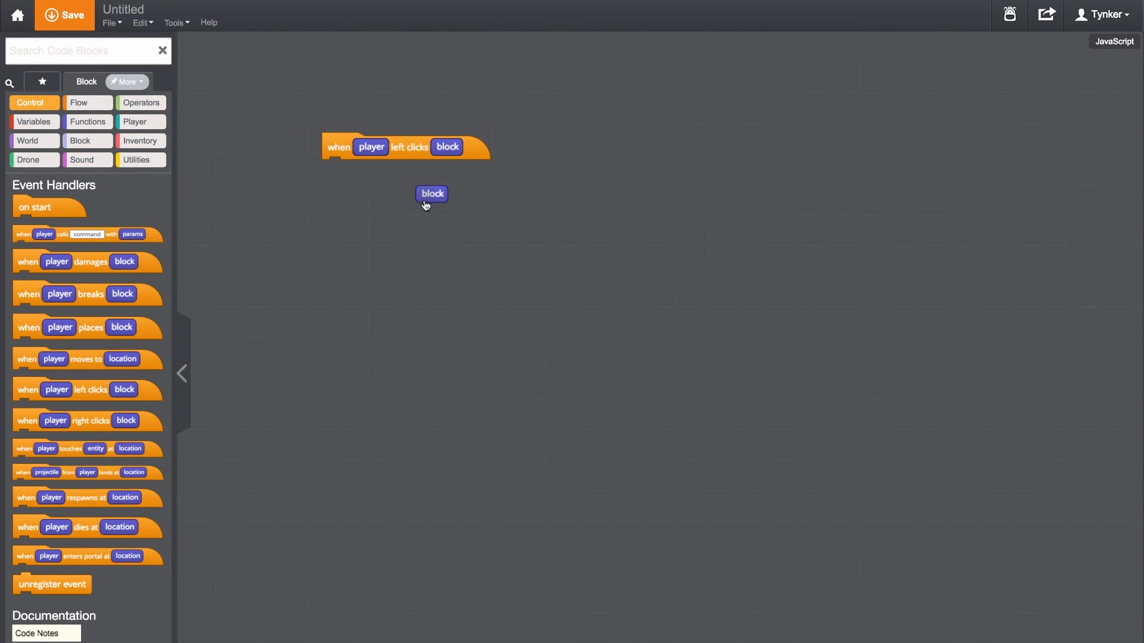
- Trash the stray block variable and place an 'if false then' block on the canvas
left_click_drag(431, 193, 139, 198)
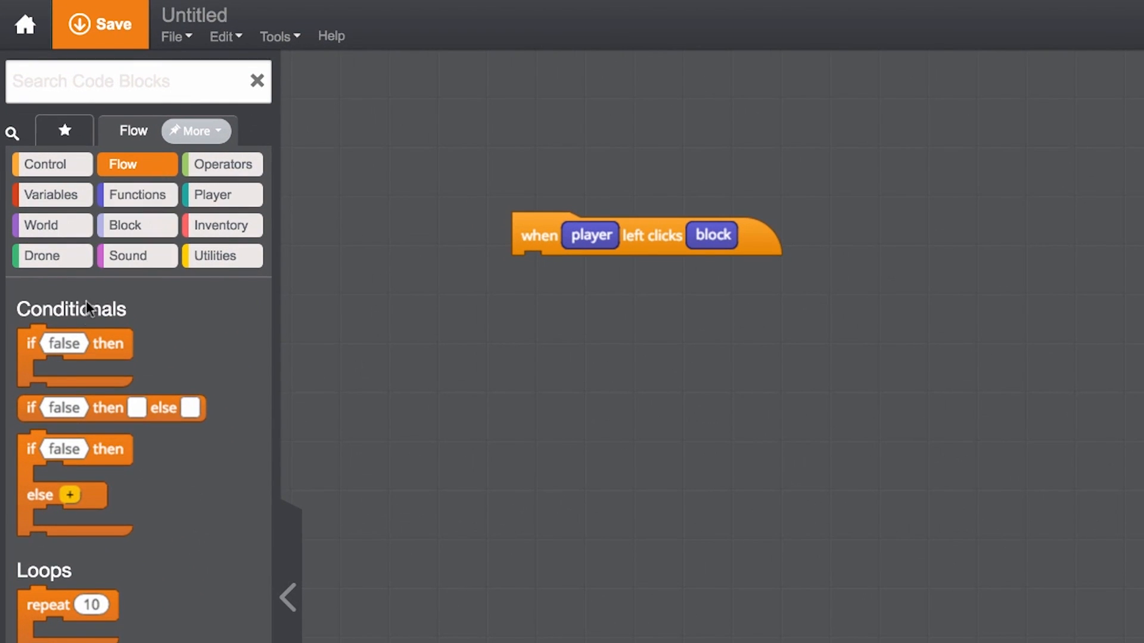
left_click_drag(75, 343, 557, 341)
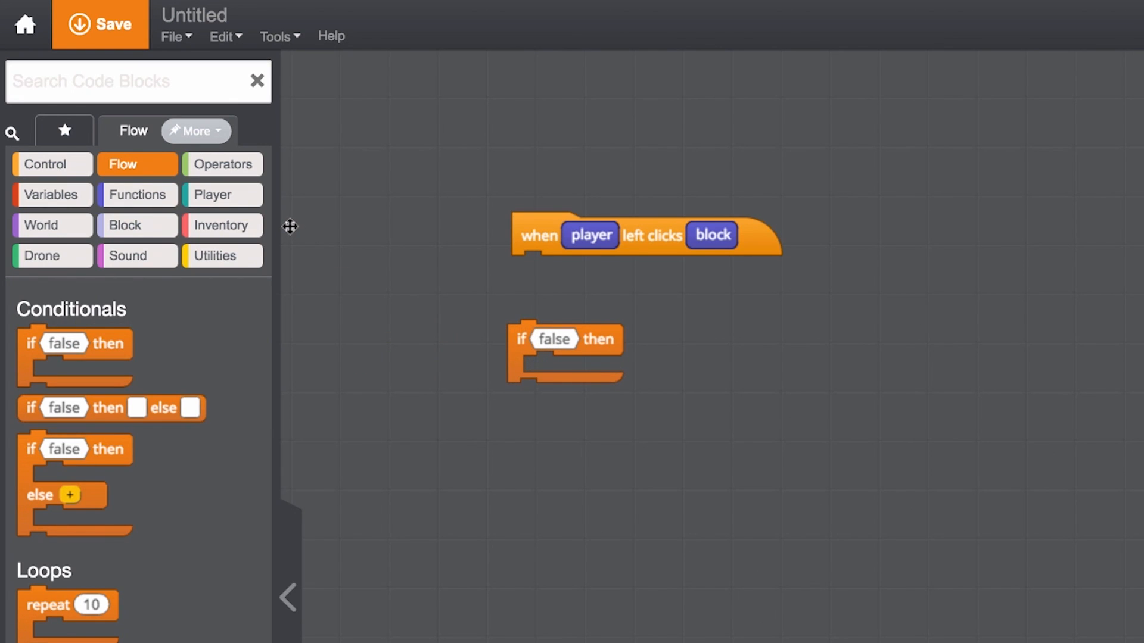
left_click(137, 225)
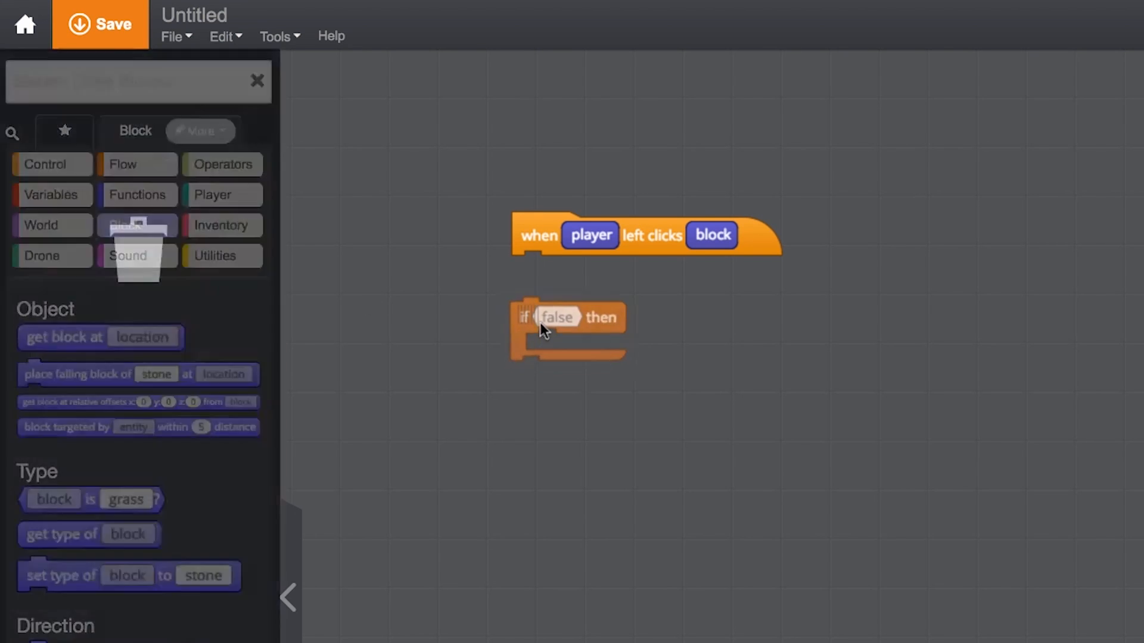
- Nest the if block in the left-click handler with a 'block is grass?' condition
left_click_drag(543, 331, 569, 283)
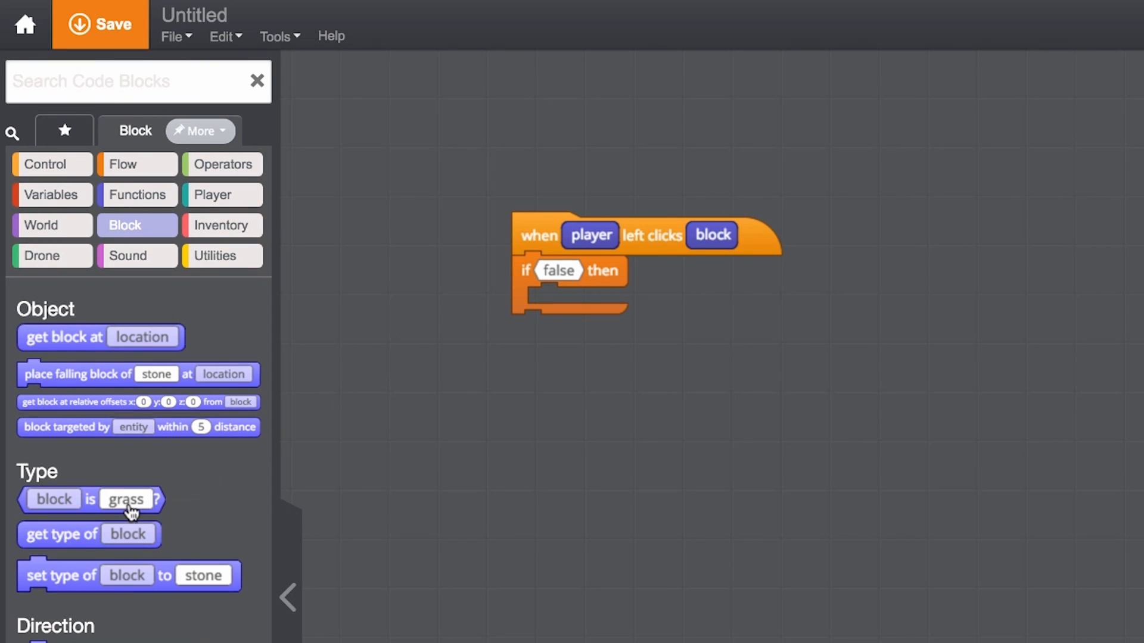
left_click_drag(89, 500, 609, 272)
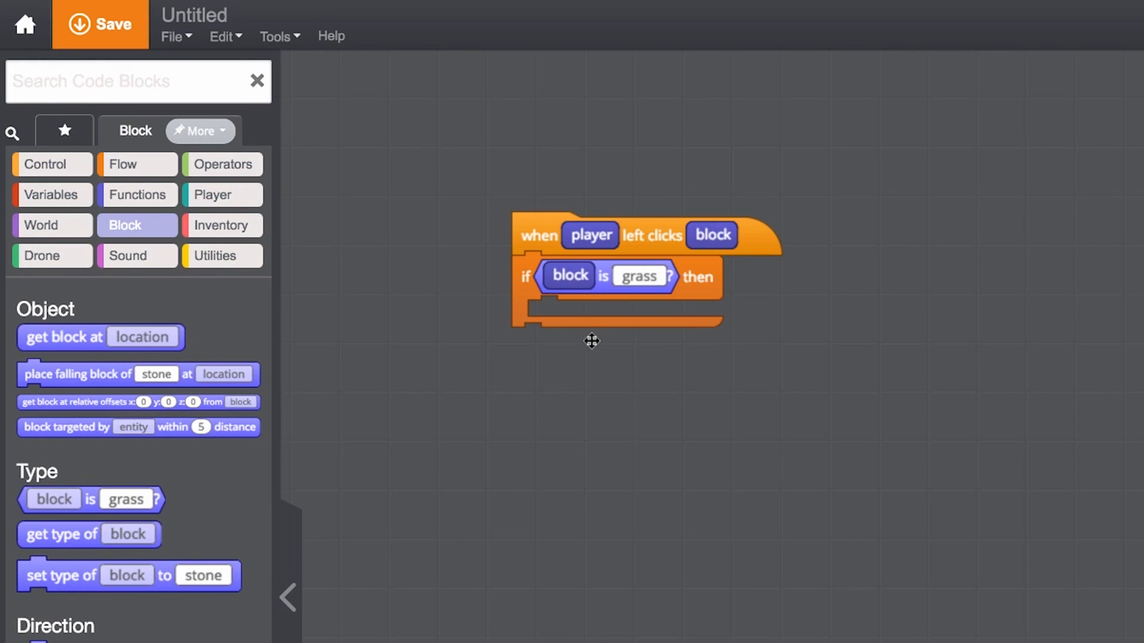
mouse_move(596, 394)
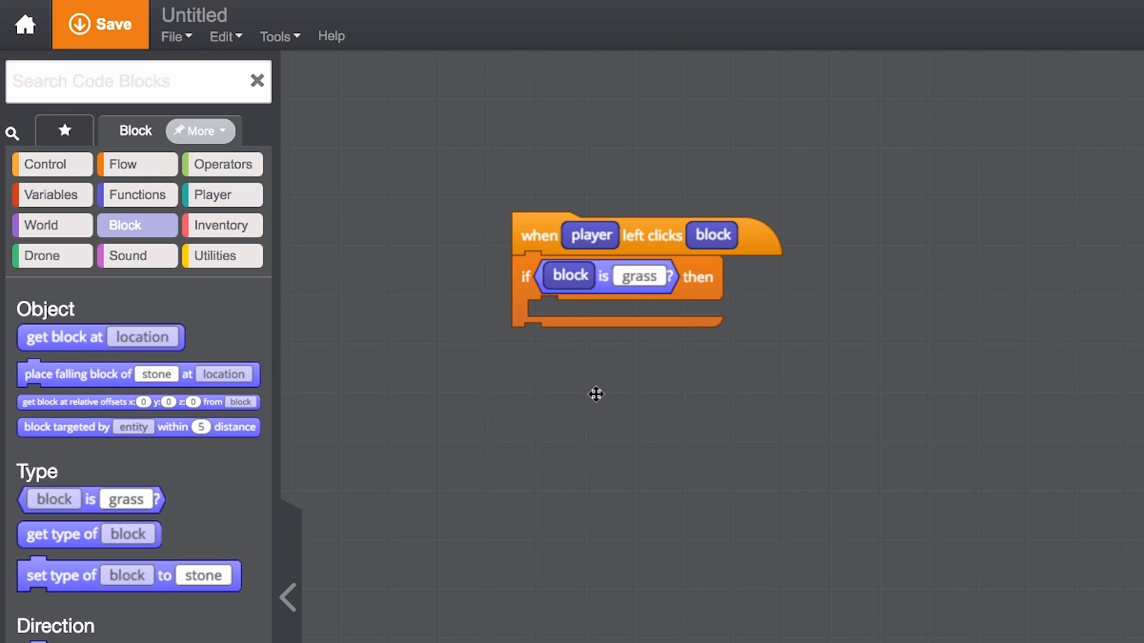
mouse_move(170, 576)
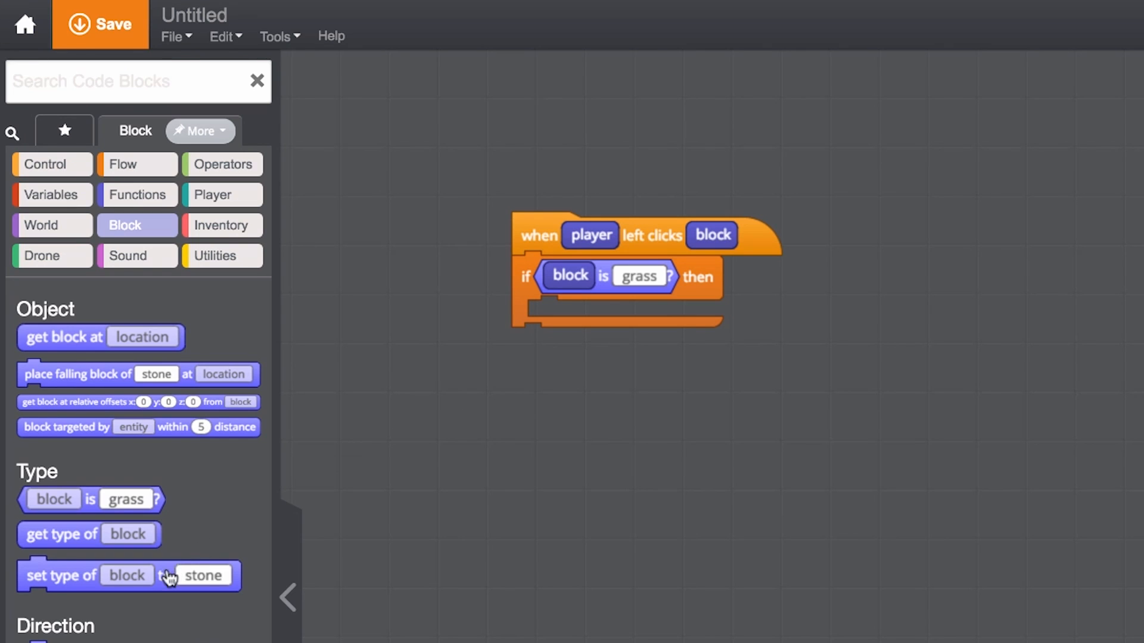
- Add 'set type of block to' inside the conditional and choose brick
left_click_drag(127, 575, 638, 315)
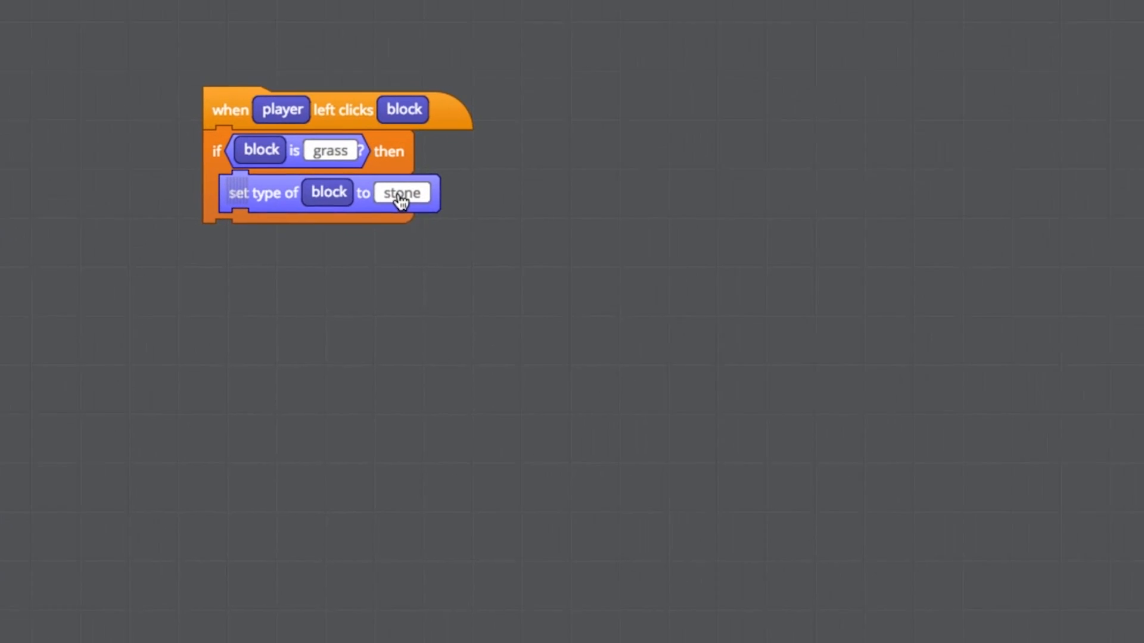
left_click(401, 193)
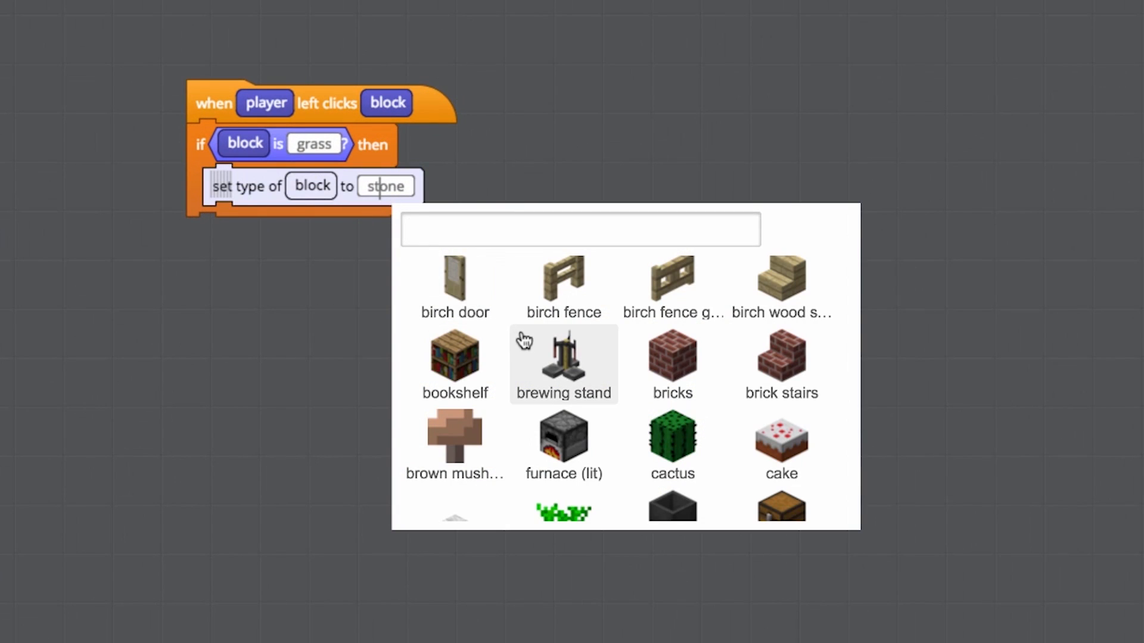
scroll("down", 3)
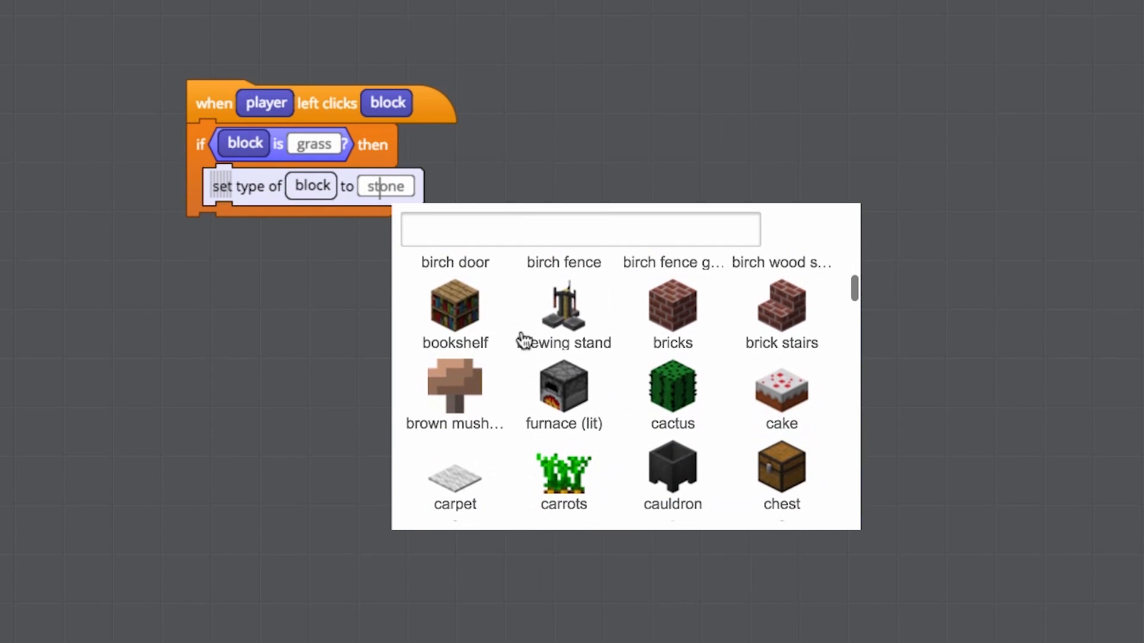
left_click(672, 314)
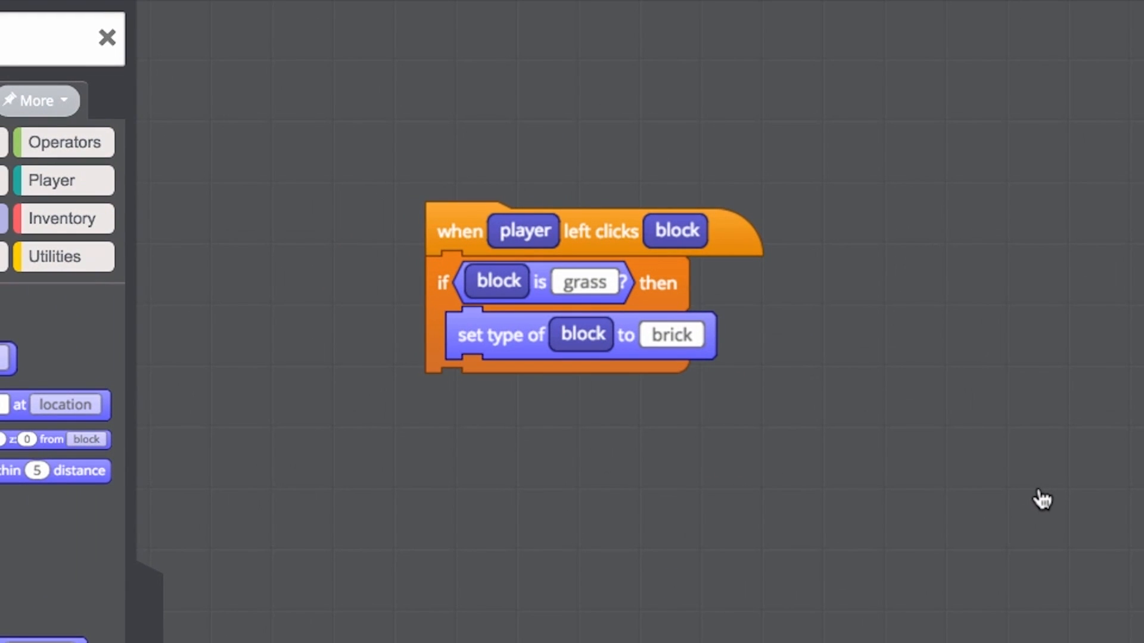
mouse_move(1036, 490)
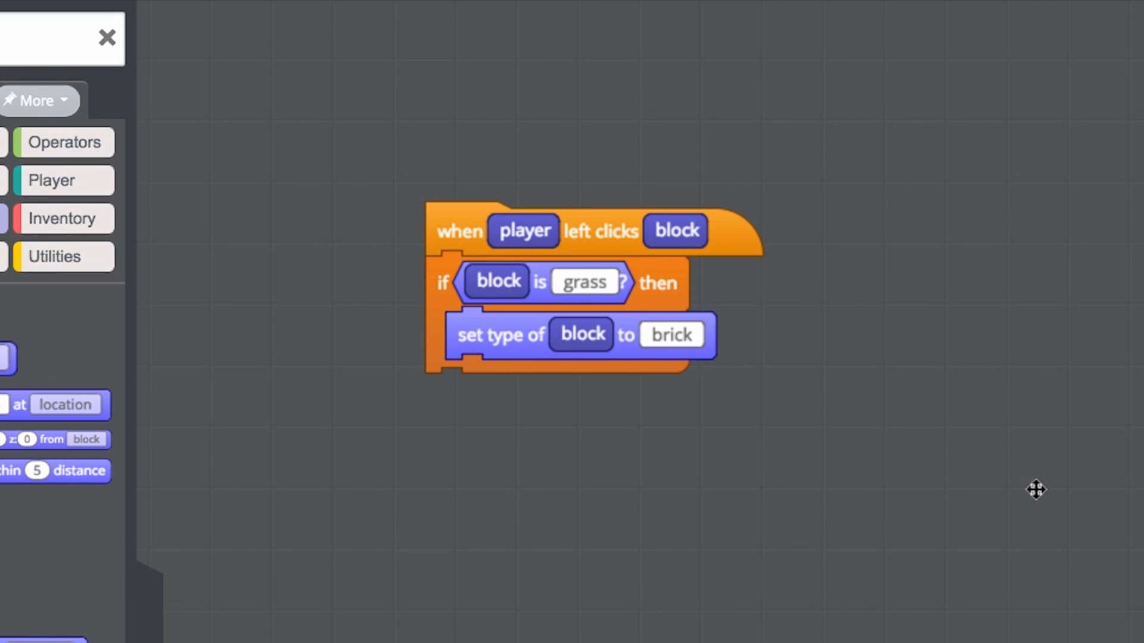
- Save the mod with the project name 'Left Click Brick'
left_click(65, 15)
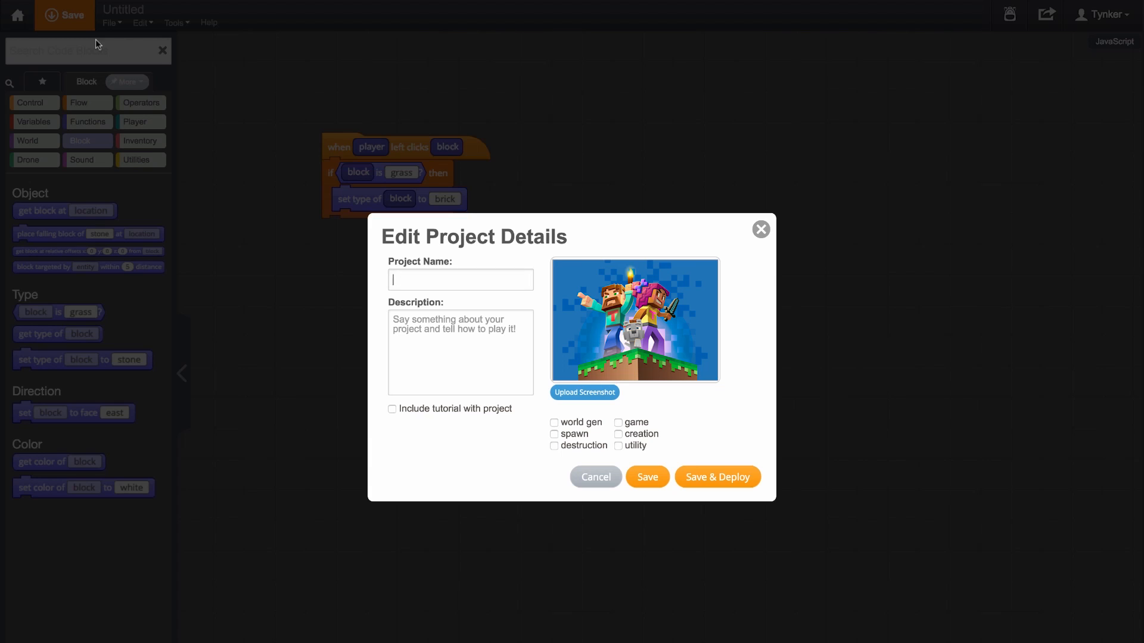
type("Left Click Brick")
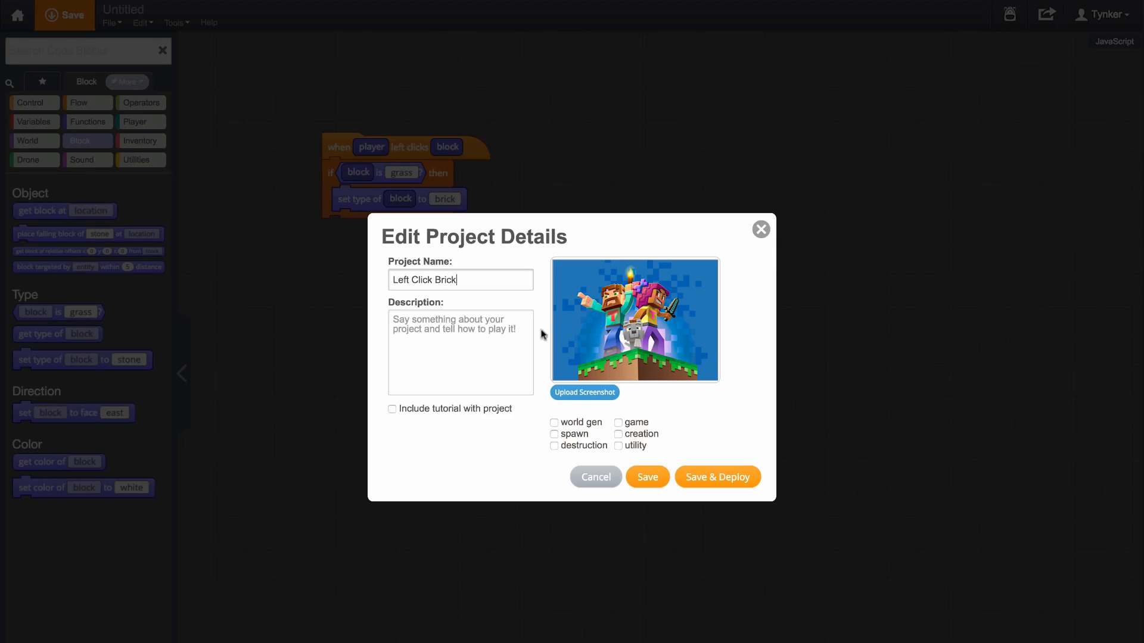
left_click(716, 477)
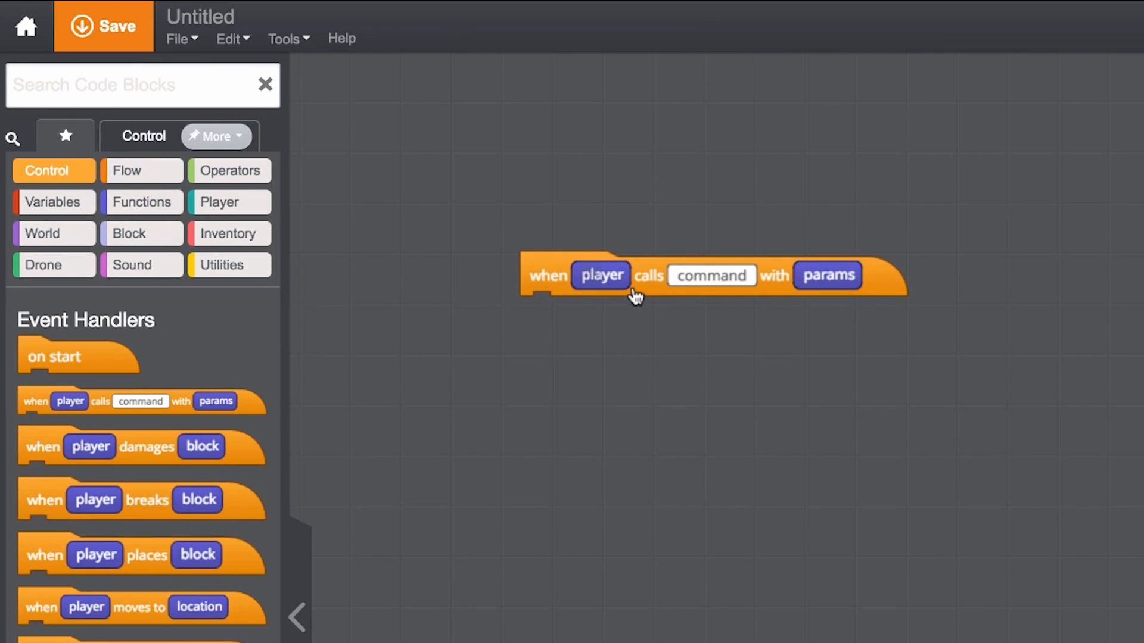
mouse_move(714, 294)
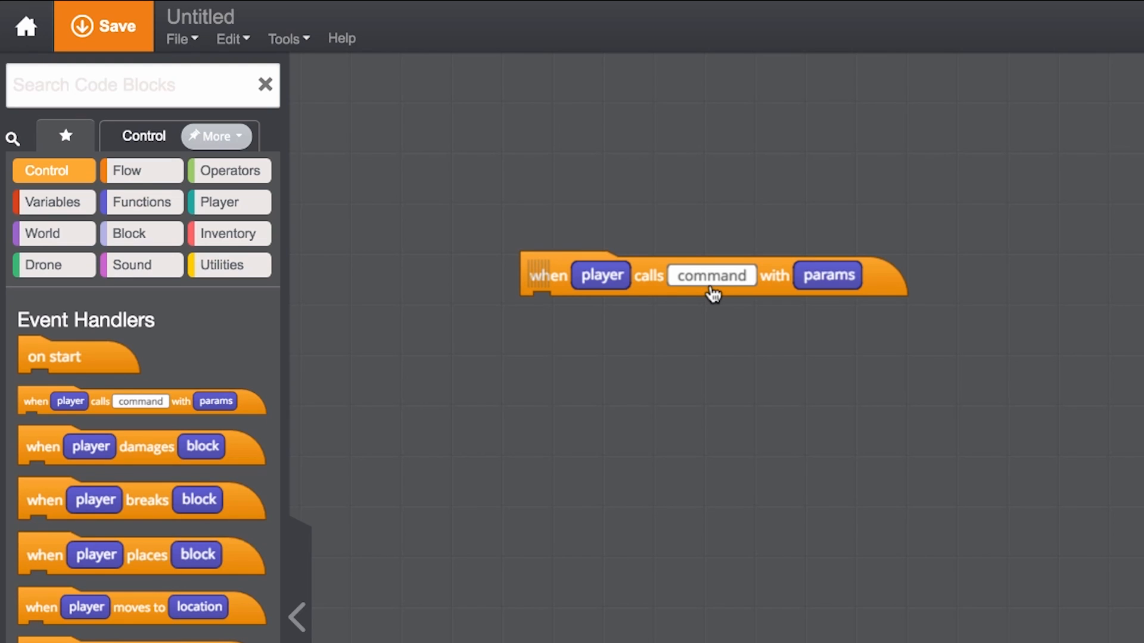
- Set the command handler's command name to '5pig'
left_click(711, 276)
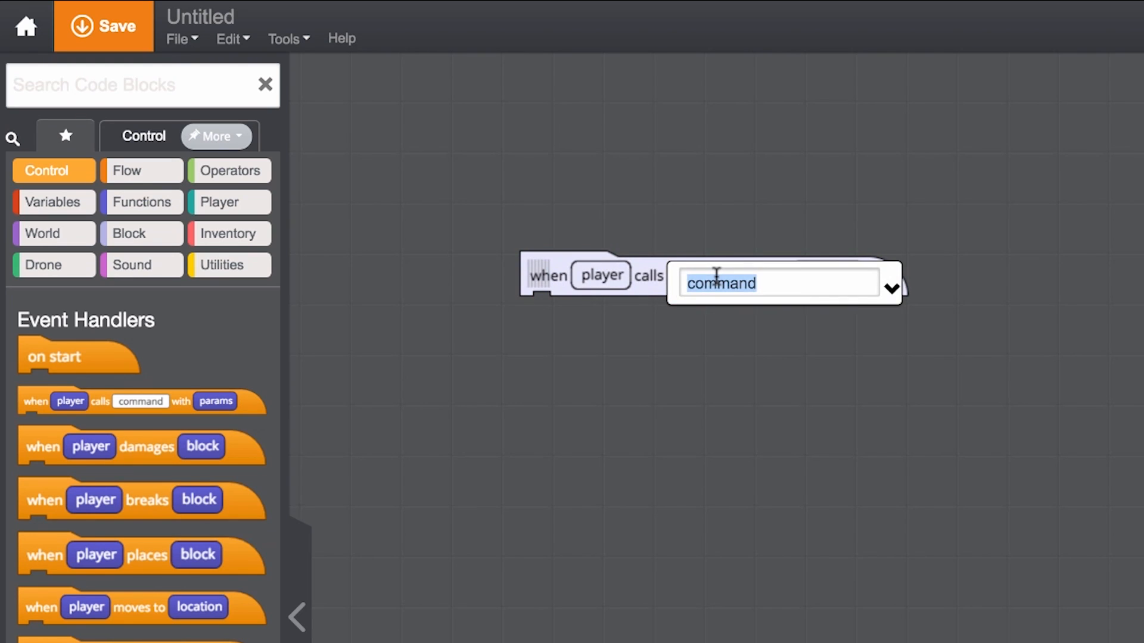
type("5pig")
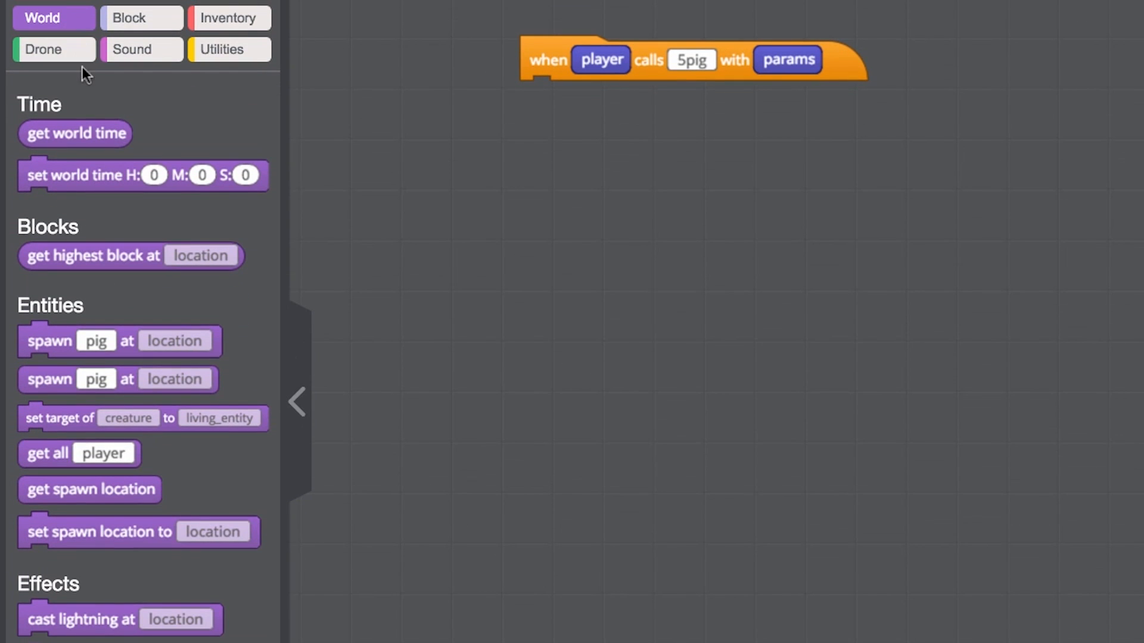
mouse_move(189, 203)
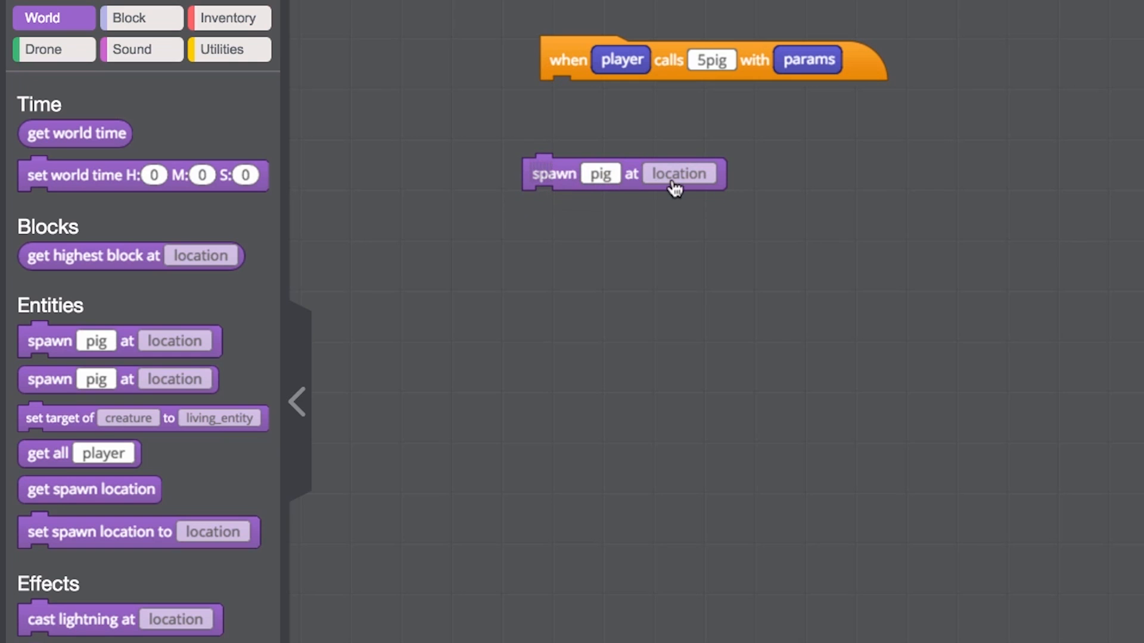
mouse_move(716, 189)
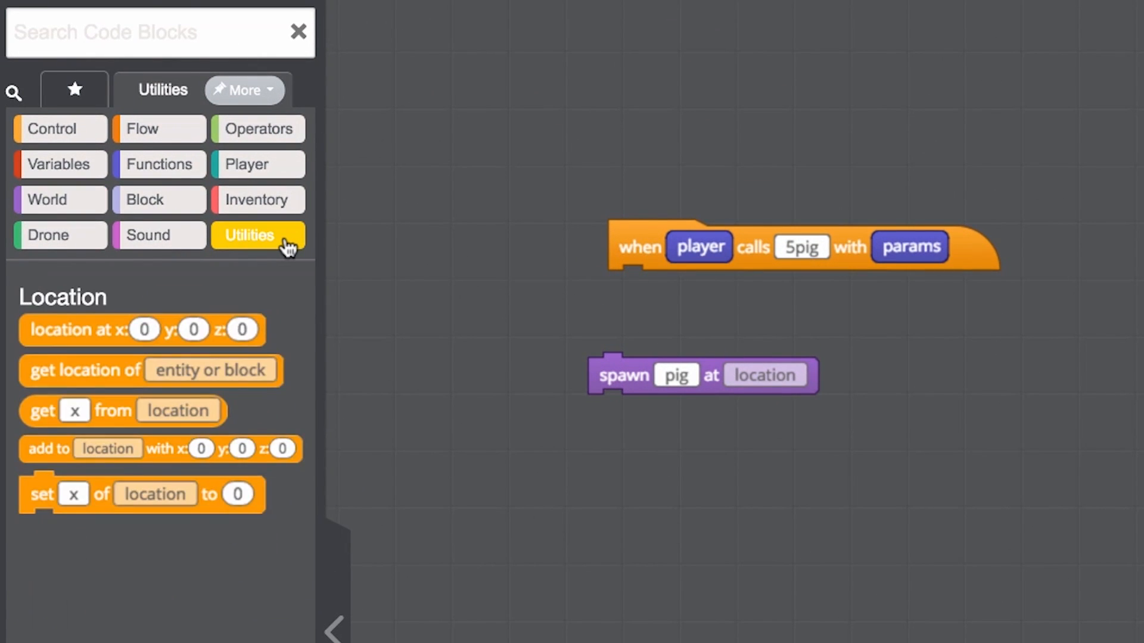
mouse_move(245, 271)
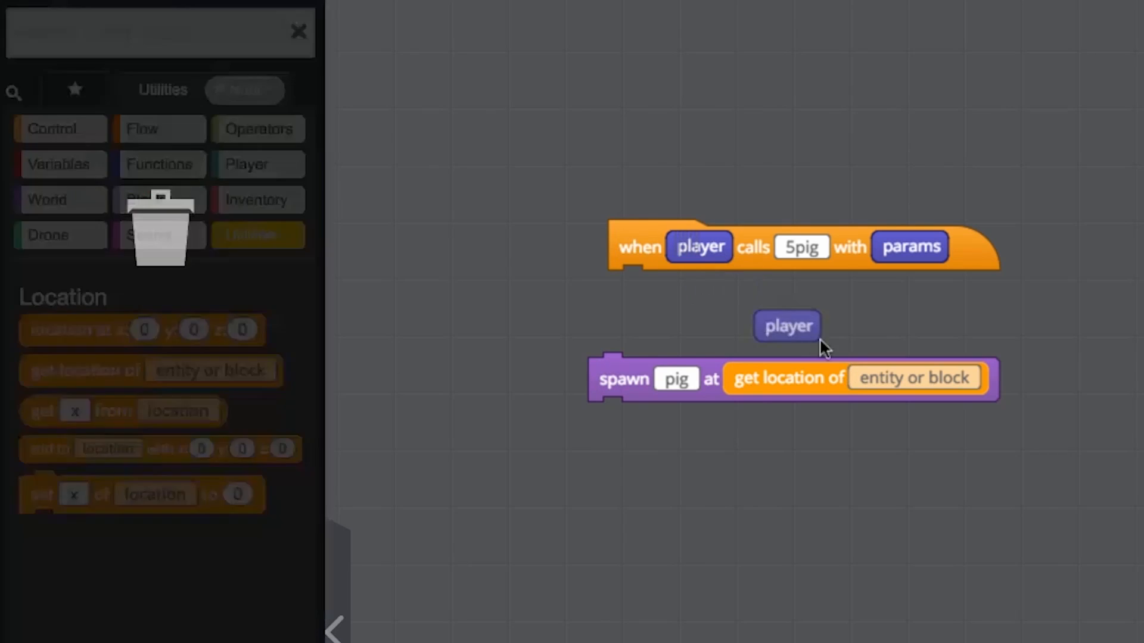
- Spawn the pig at the calling player's location and set the repeat count to 5
left_click_drag(787, 325, 881, 381)
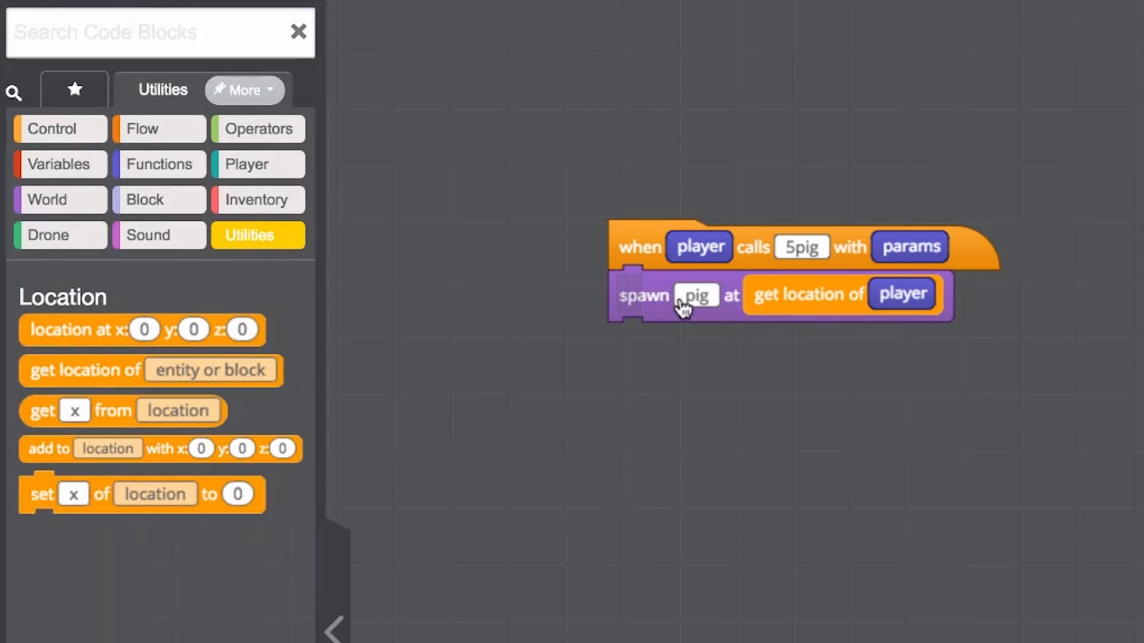
mouse_move(699, 390)
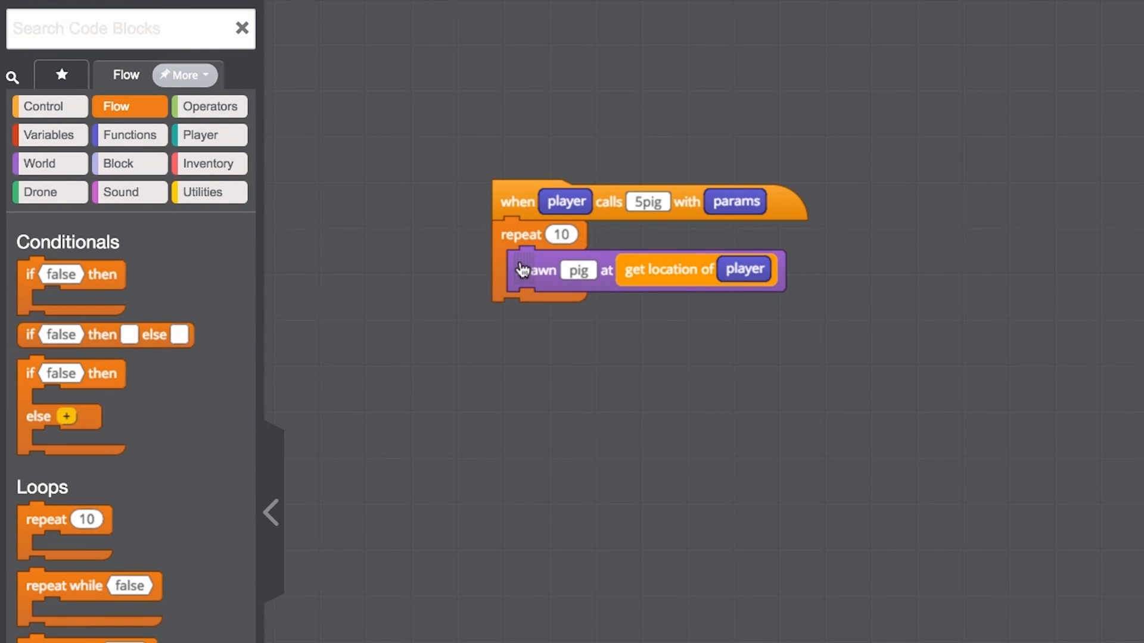
left_click(561, 235)
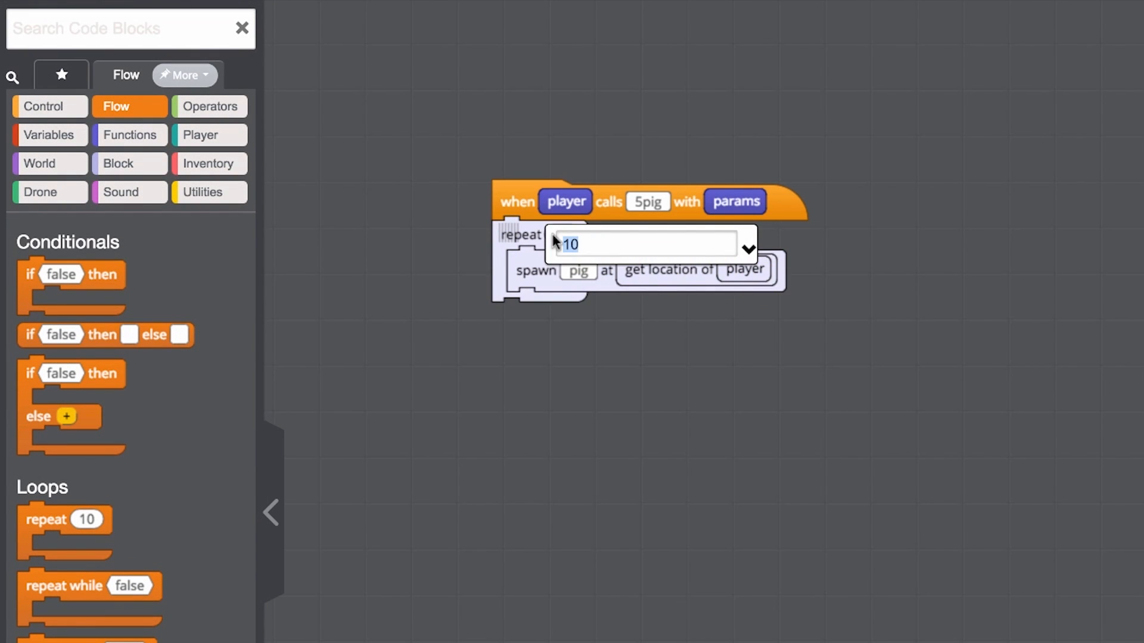
type("5")
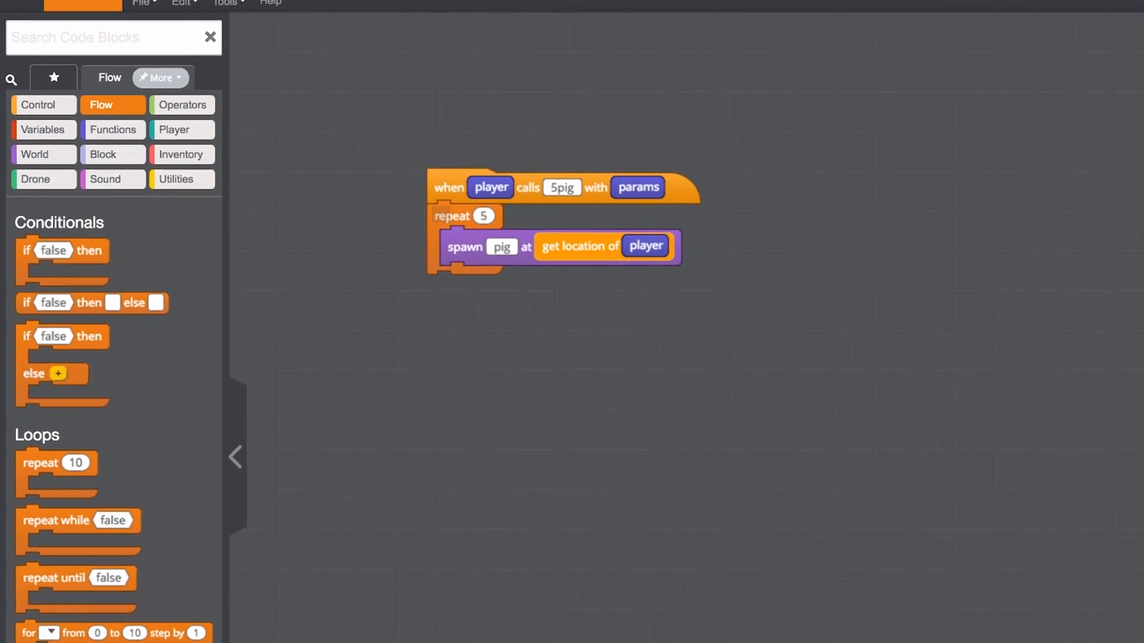
- Save the 5pig mod with the project name 'Spawn 5'
left_click(65, 15)
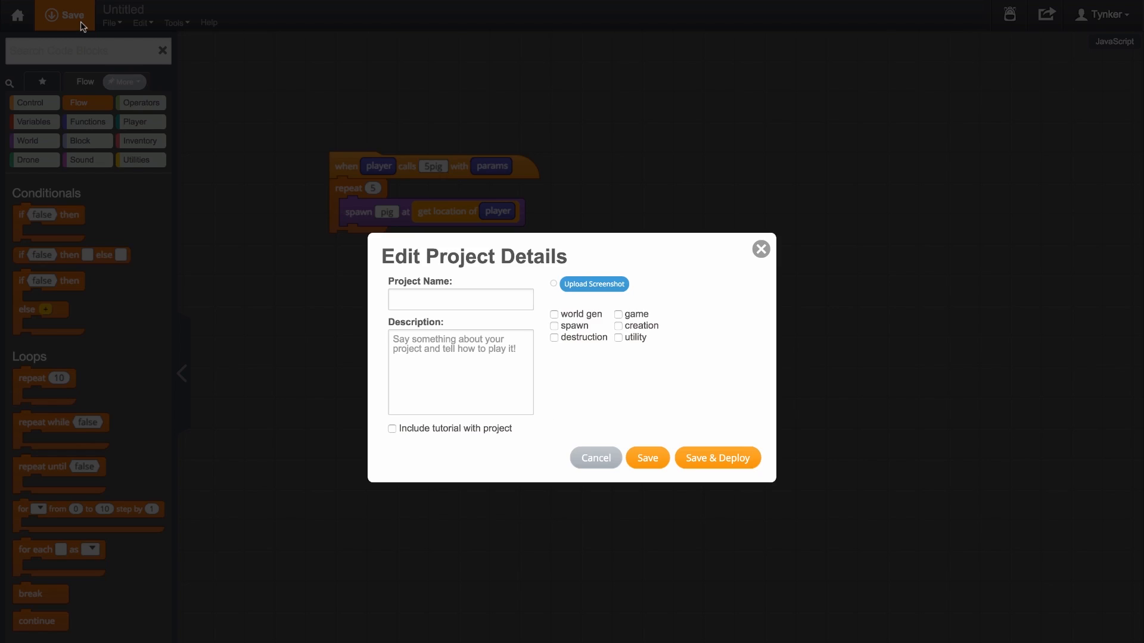
type("Spawn 5")
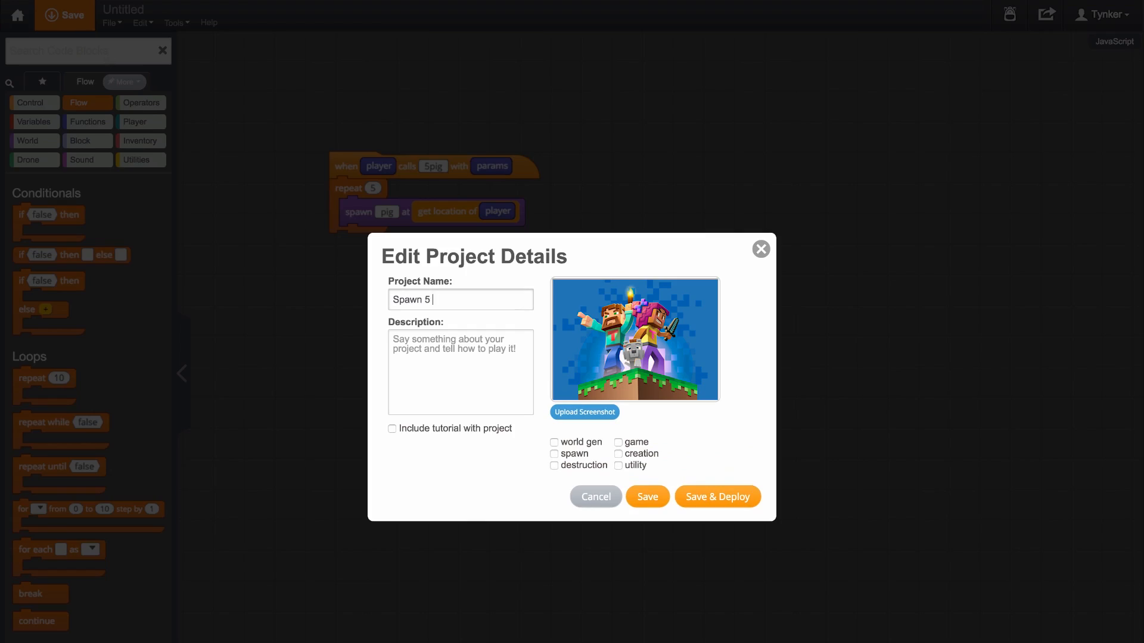
left_click(718, 497)
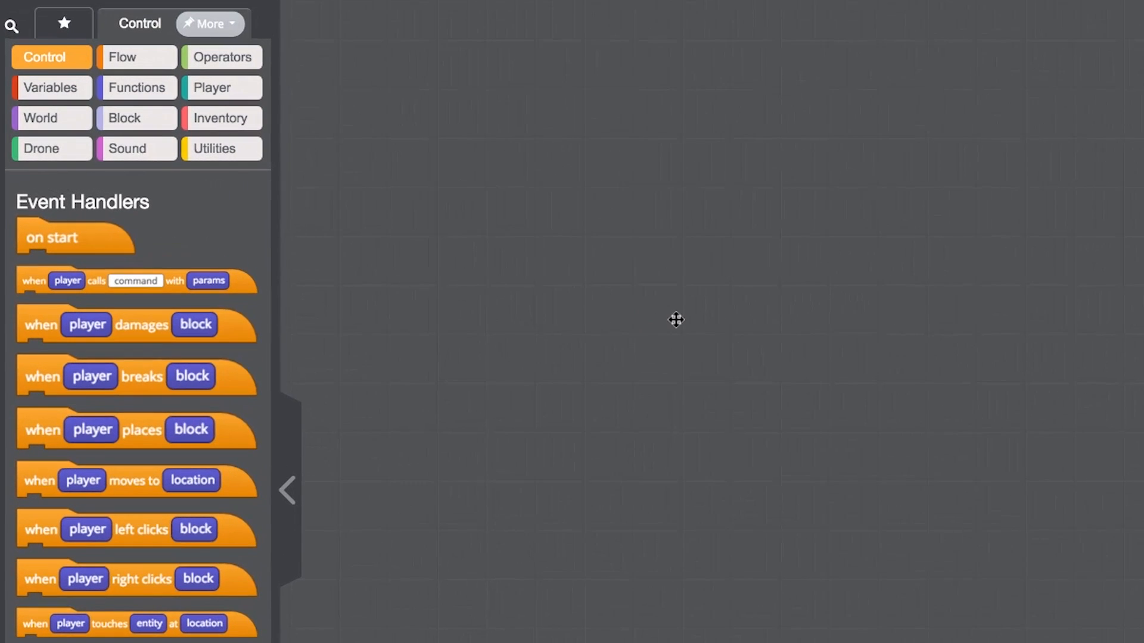
- Show the Player category blocks in the palette
left_click(221, 87)
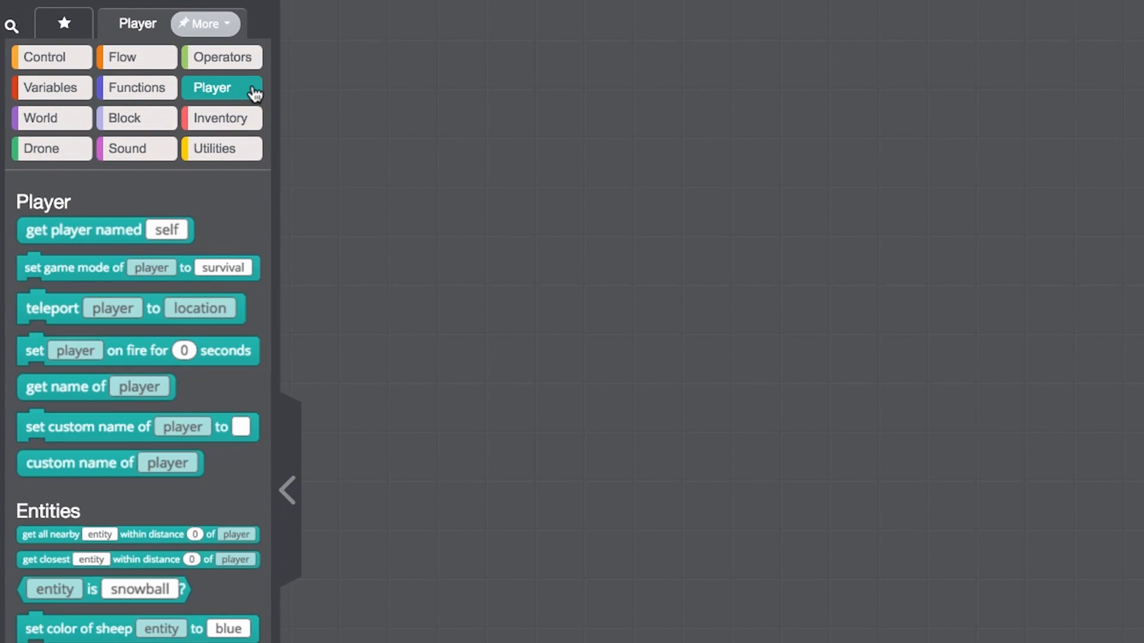
mouse_move(143, 264)
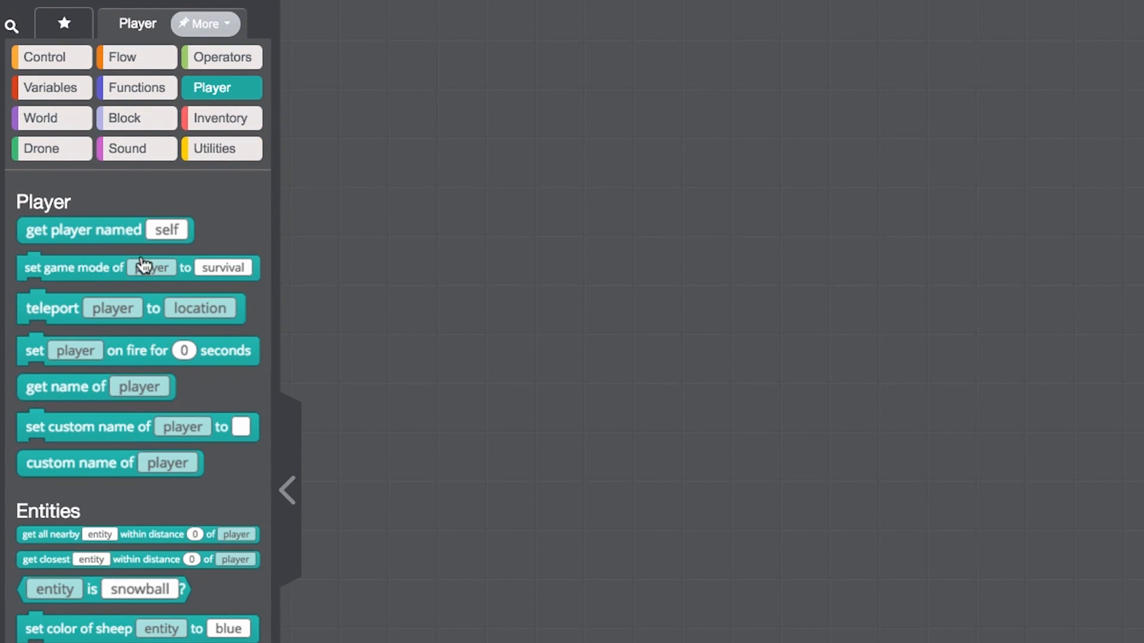
mouse_move(146, 416)
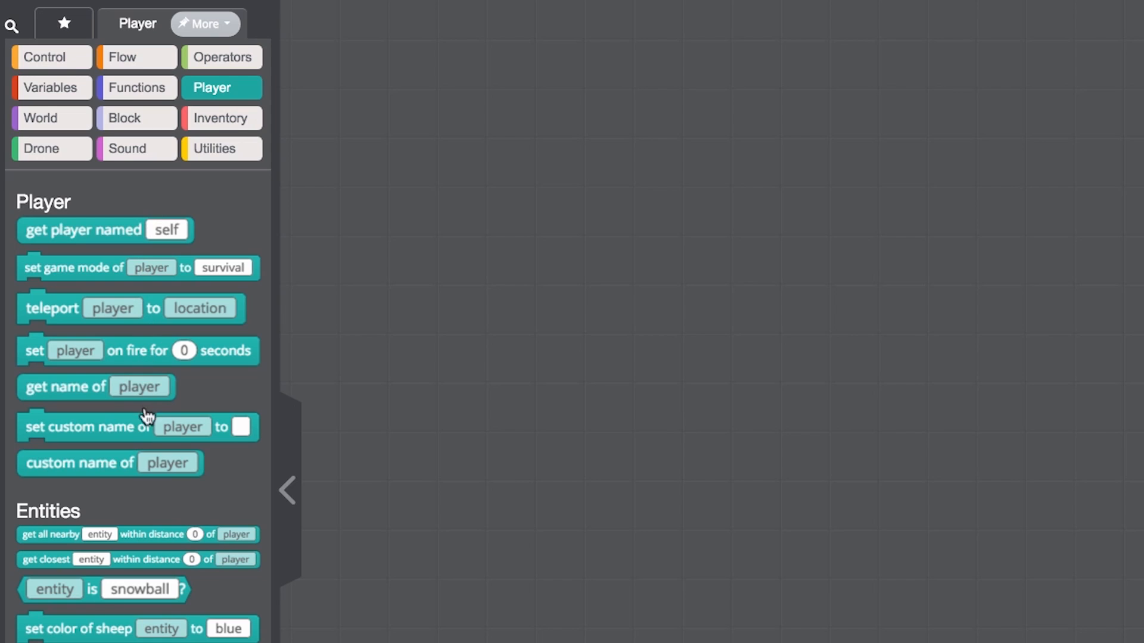
mouse_move(146, 416)
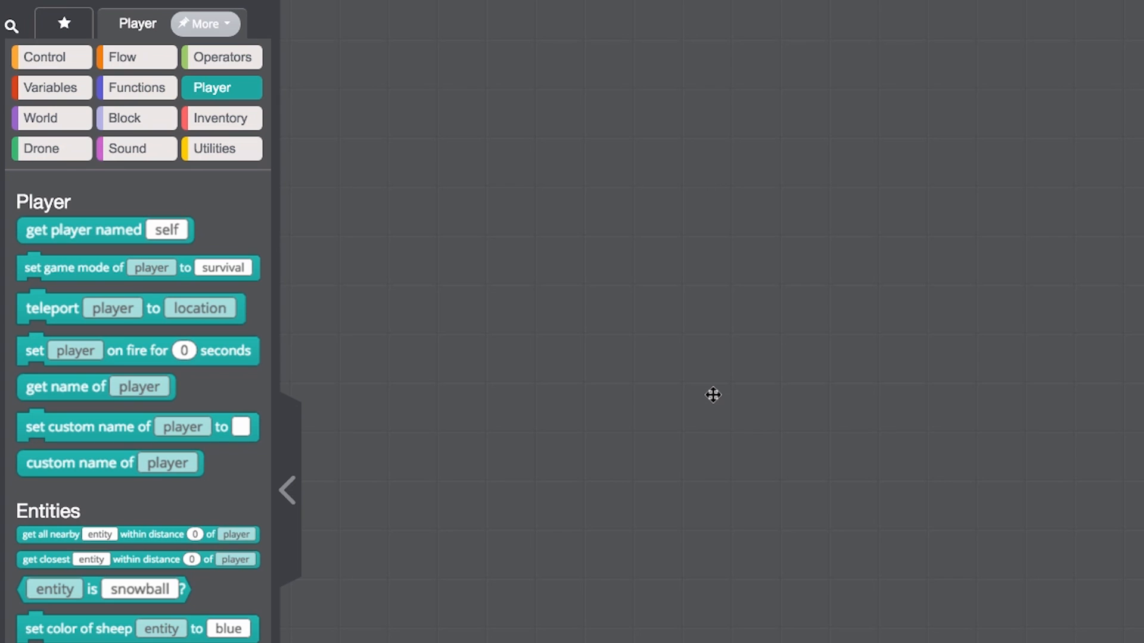
mouse_move(382, 201)
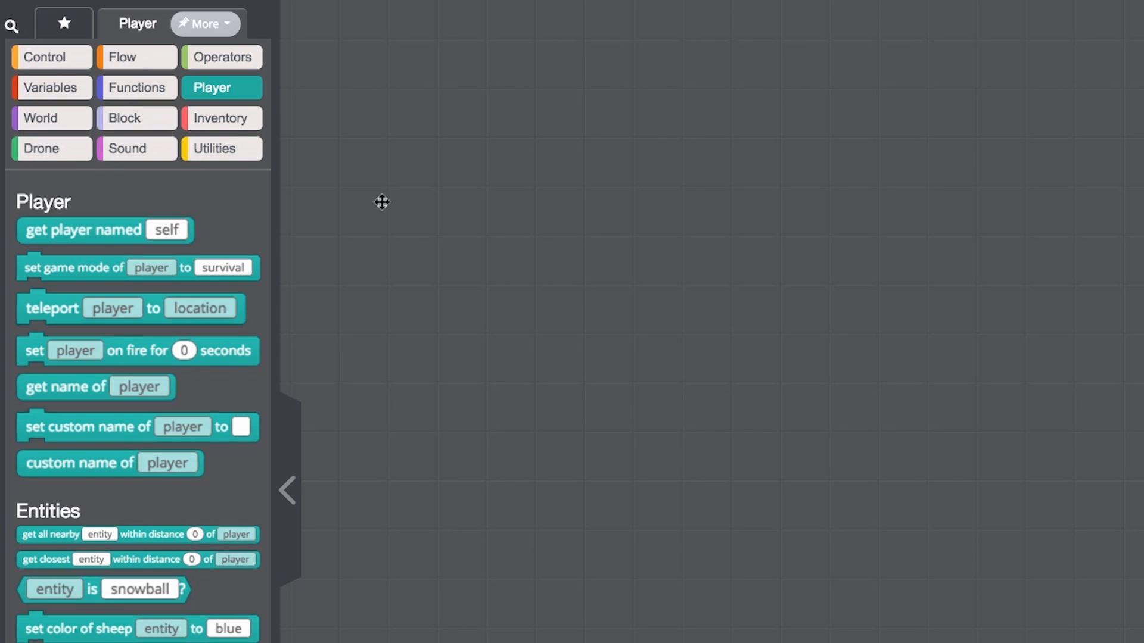
- Place a 'when projectile from player lands at location' handler containing an 'if then' block
left_click(45, 57)
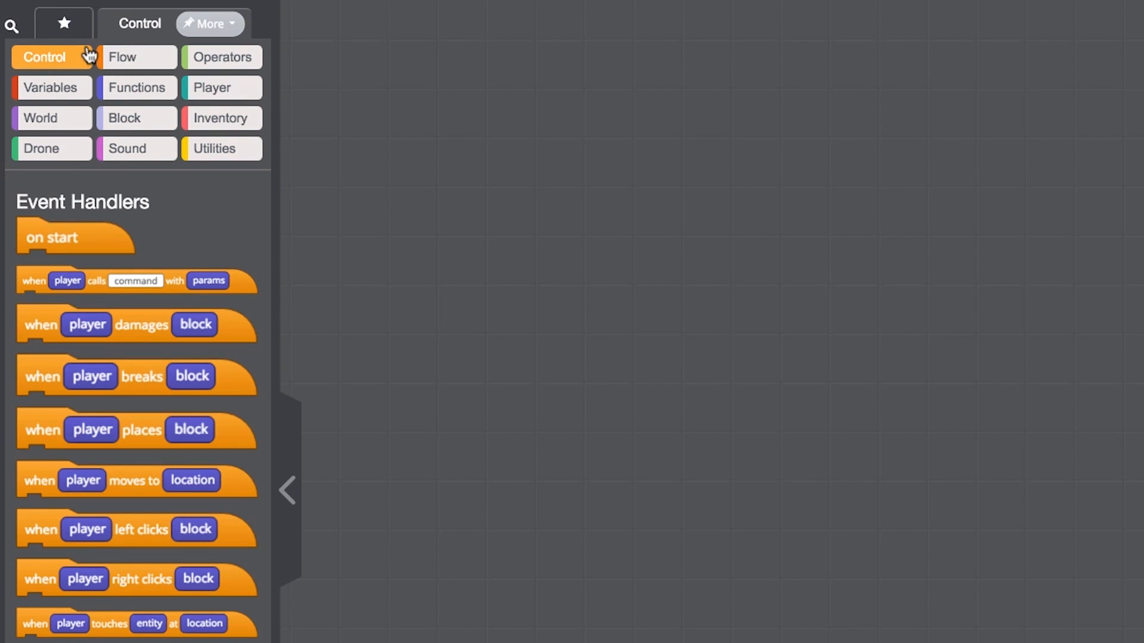
scroll("down", 3)
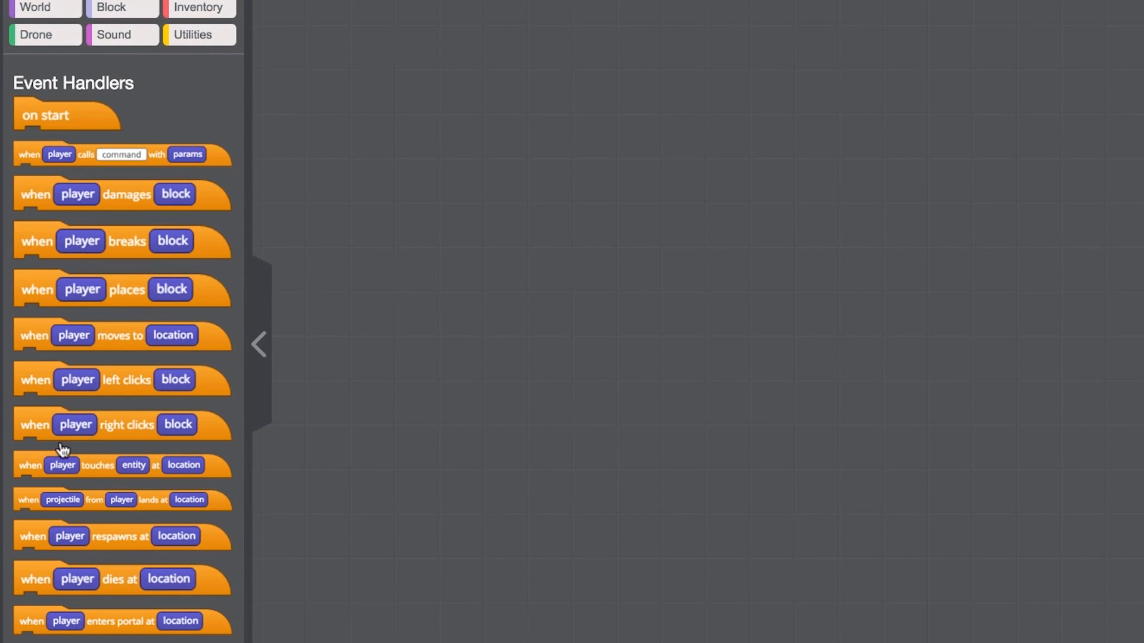
left_click_drag(62, 500, 484, 108)
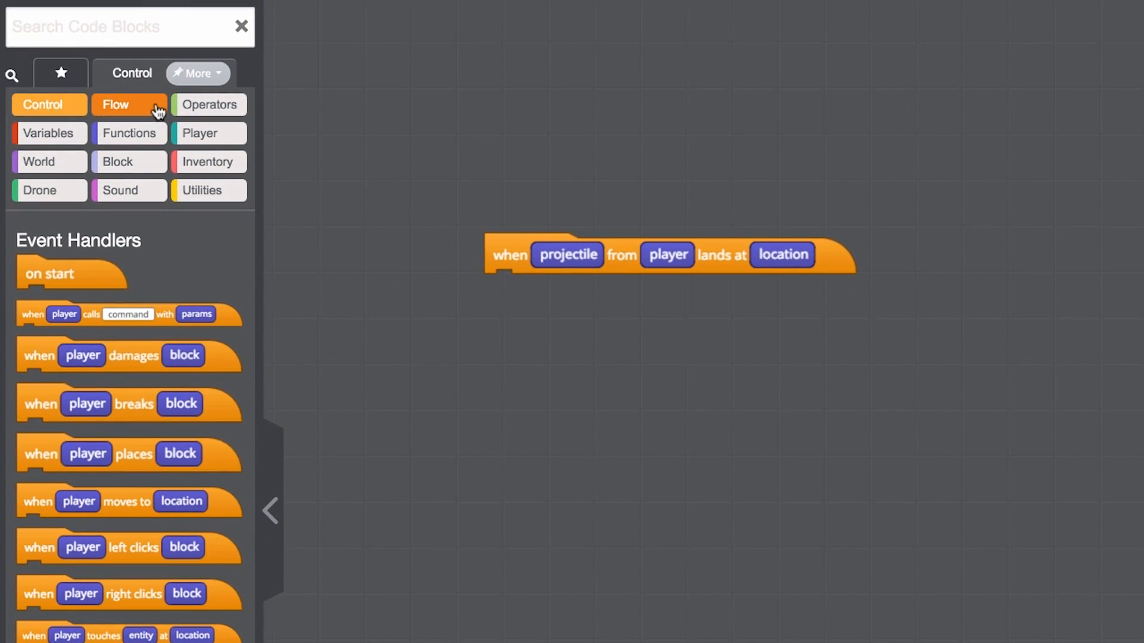
left_click(114, 104)
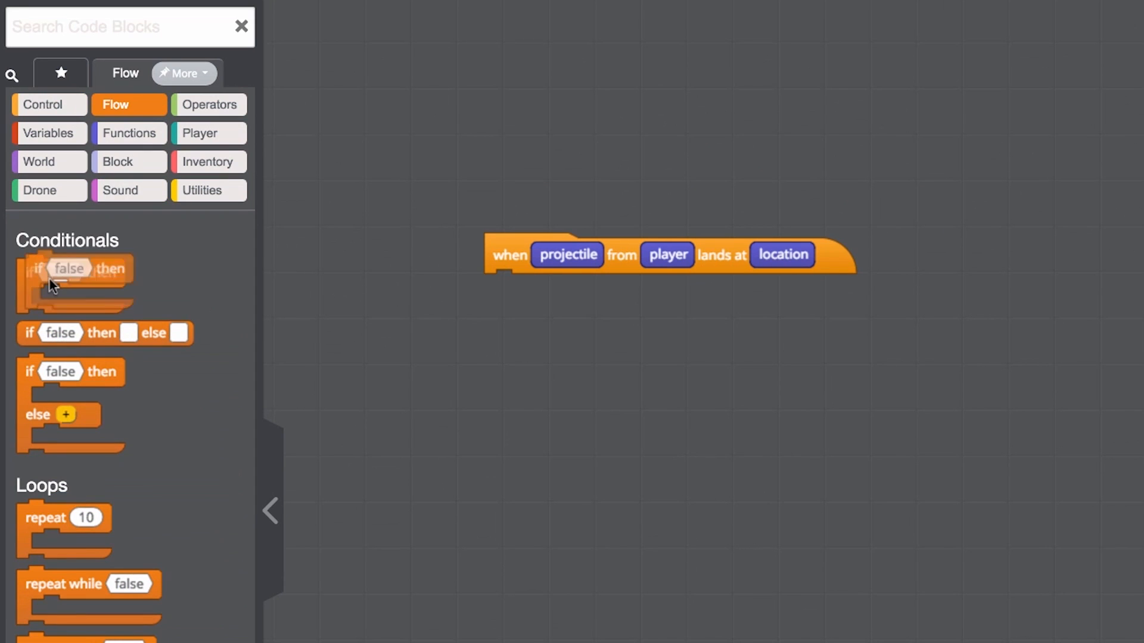
left_click_drag(72, 267, 539, 287)
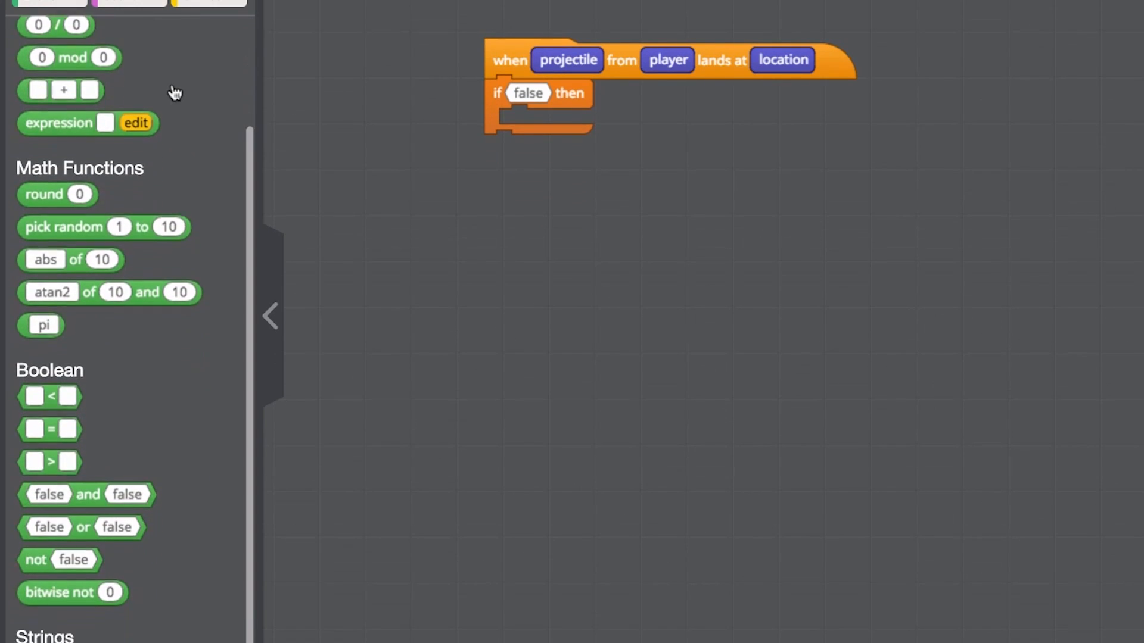
- Drop an 'or' operator block into the if condition slot
scroll("down", 3)
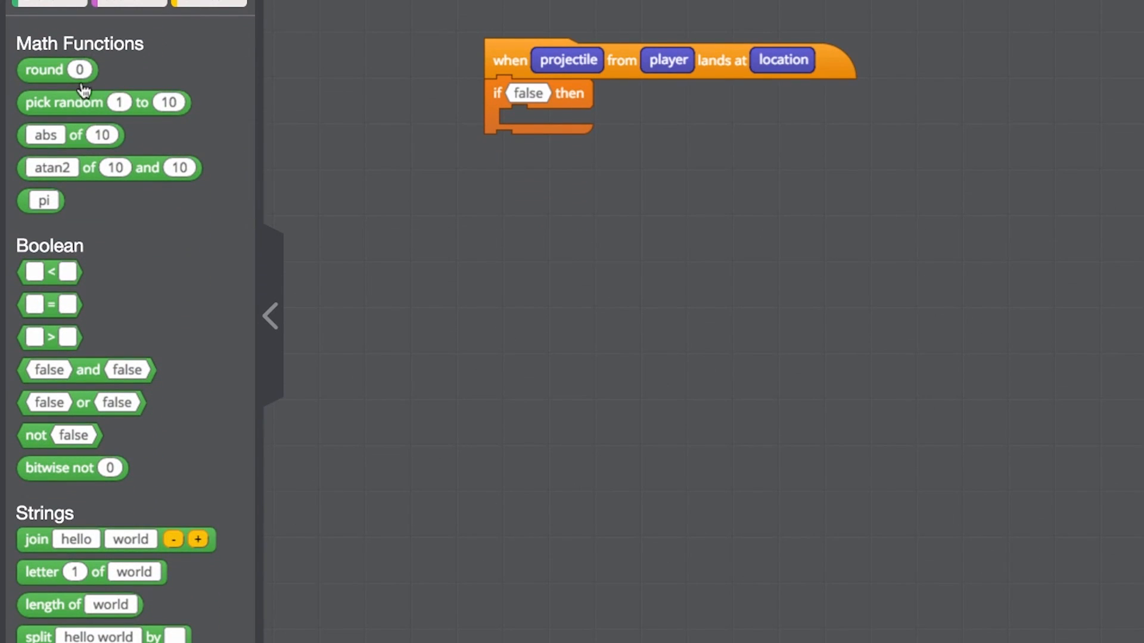
mouse_move(82, 402)
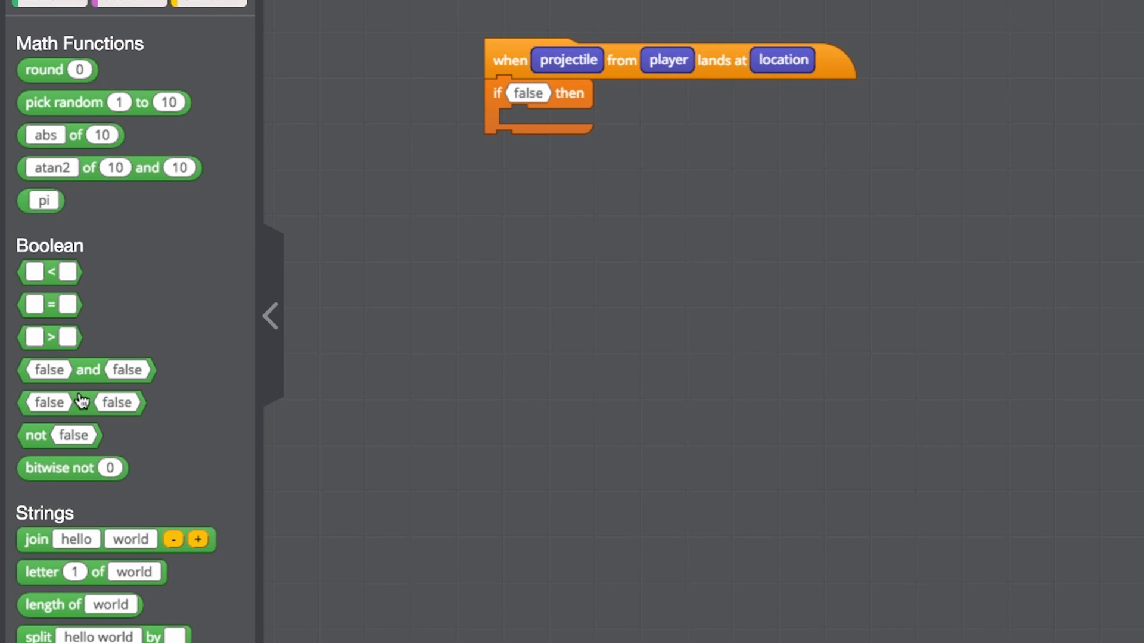
left_click_drag(80, 402, 319, 268)
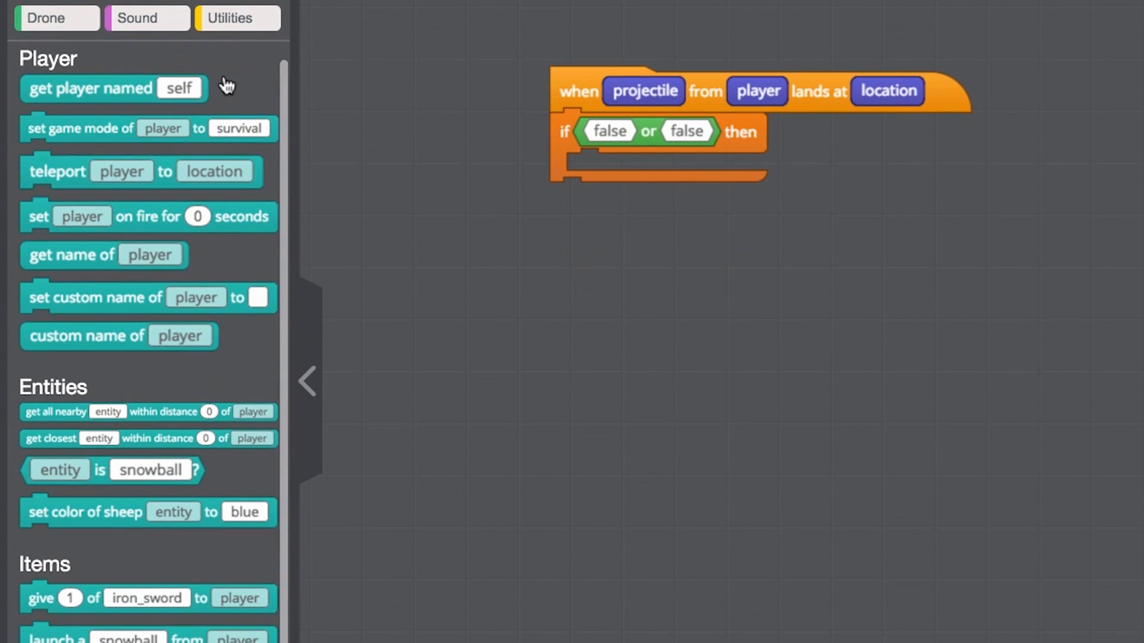
mouse_move(98, 478)
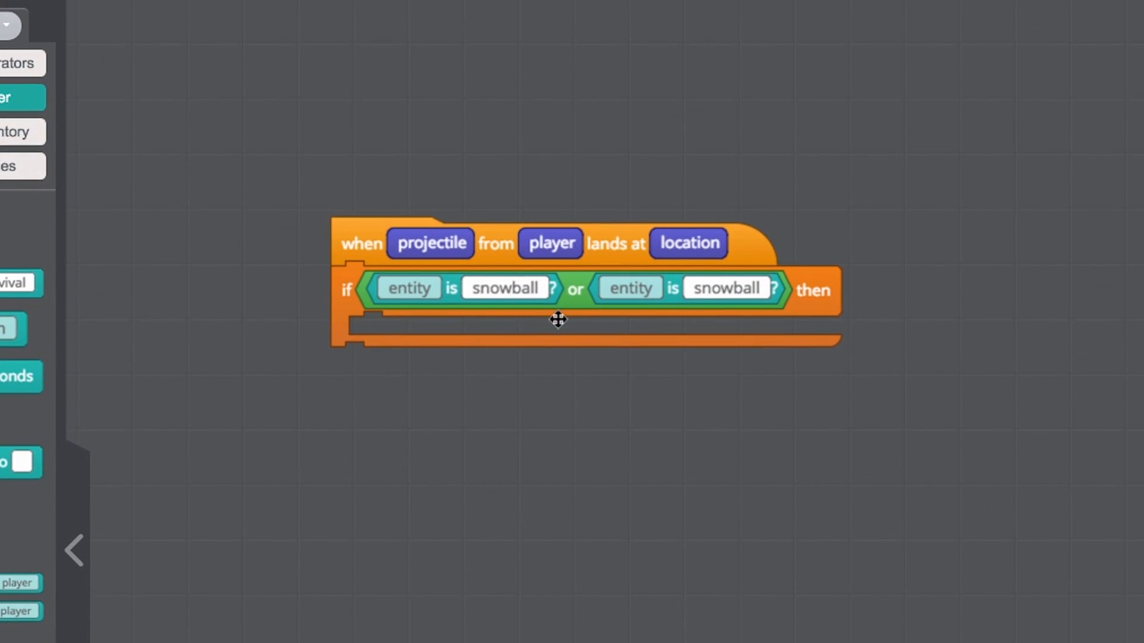
- Set the condition to check for egg in the first slot and snowball in the second
left_click(409, 287)
type("eg")
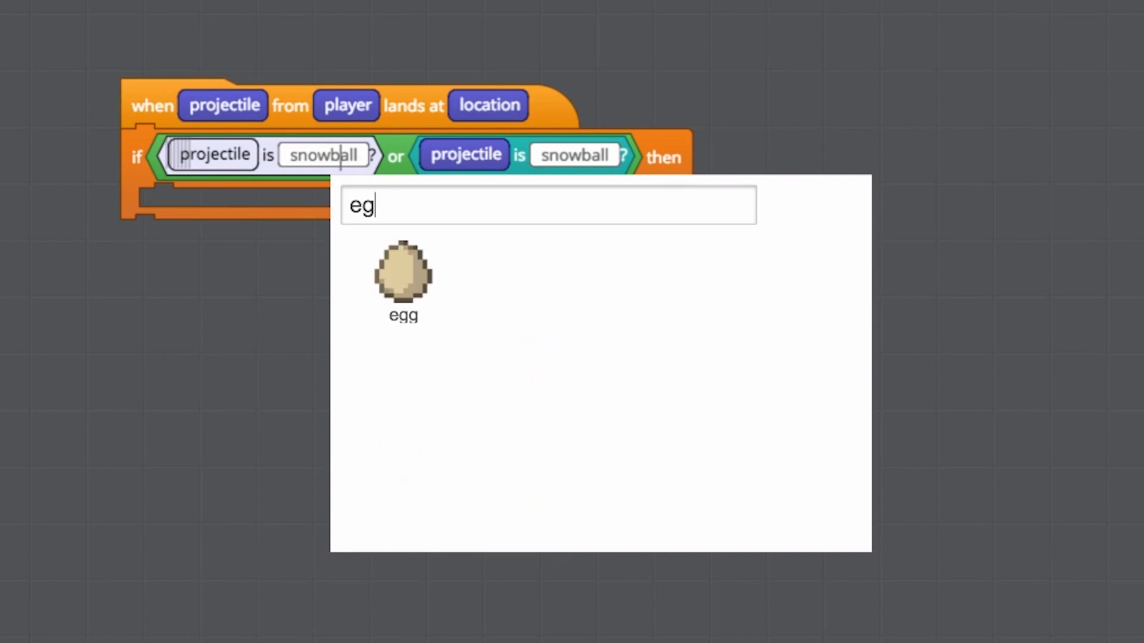
left_click(403, 274)
type("snow")
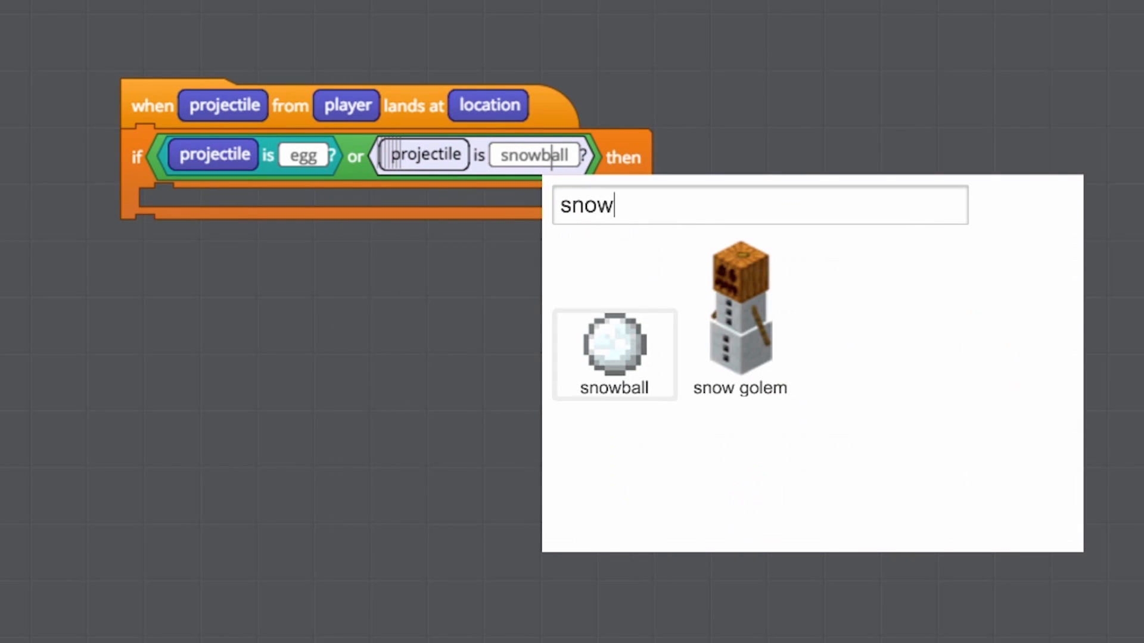
left_click(614, 354)
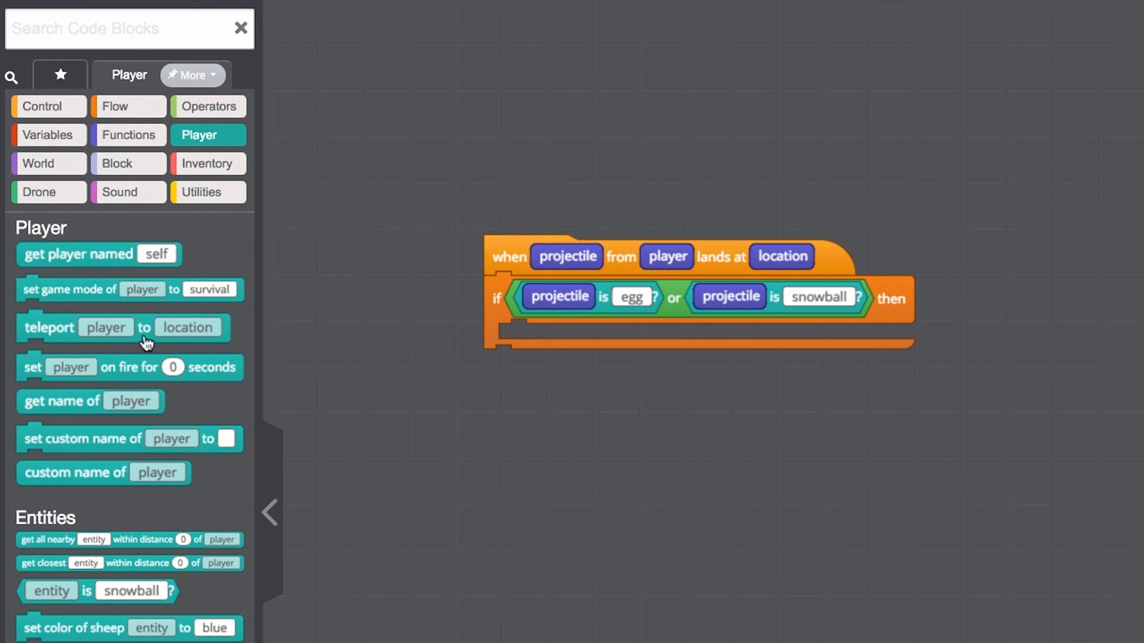
- Put a 'teleport player to location' block inside the egg-or-snowball if body
left_click_drag(124, 327, 385, 343)
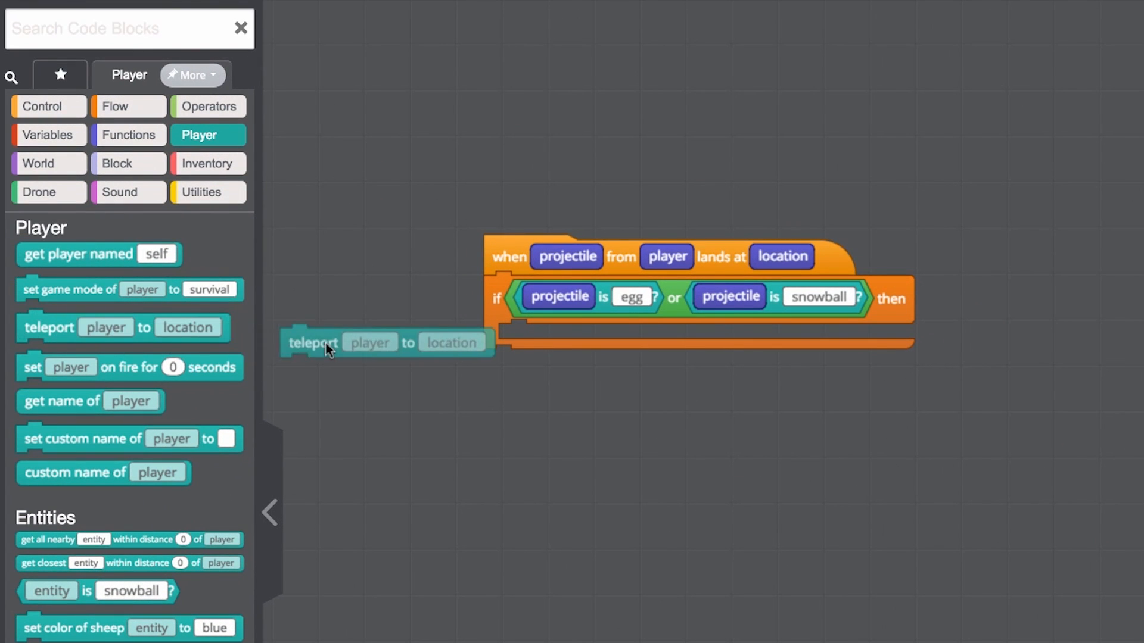
left_click_drag(314, 343, 532, 338)
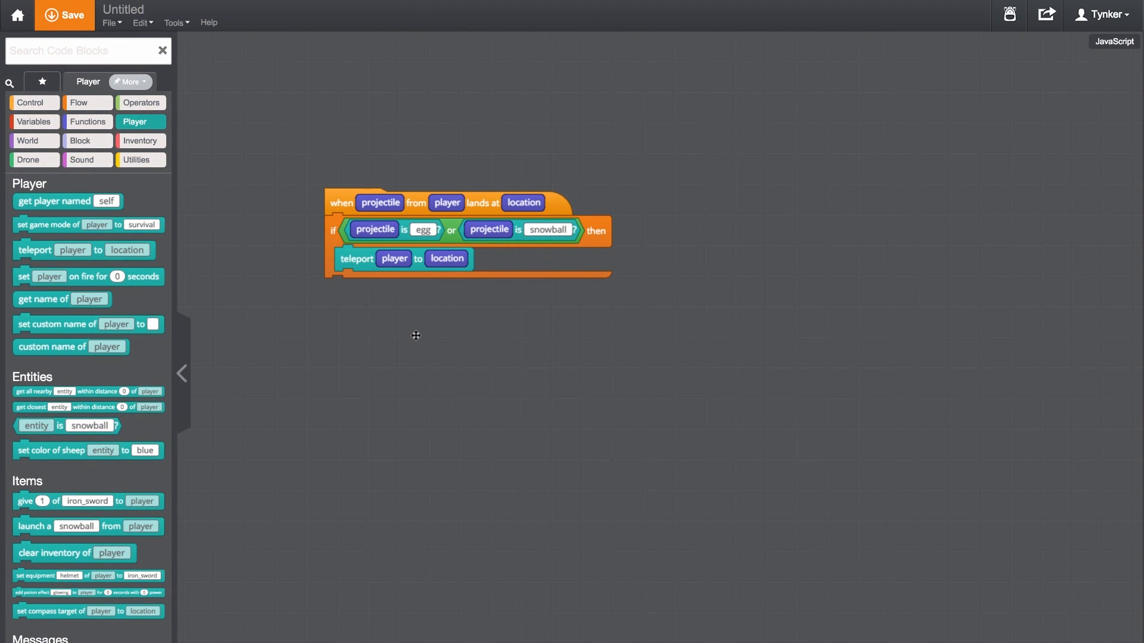
- Save the mod with the project name 'Projectile Teleport'
left_click(64, 14)
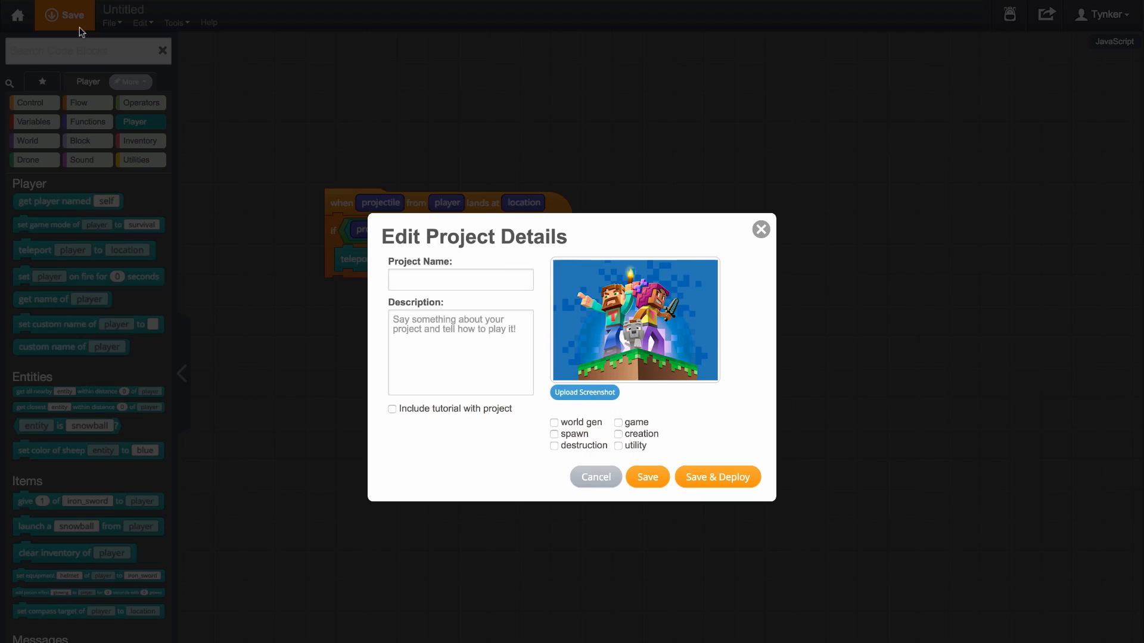
type("Projectile Teleport")
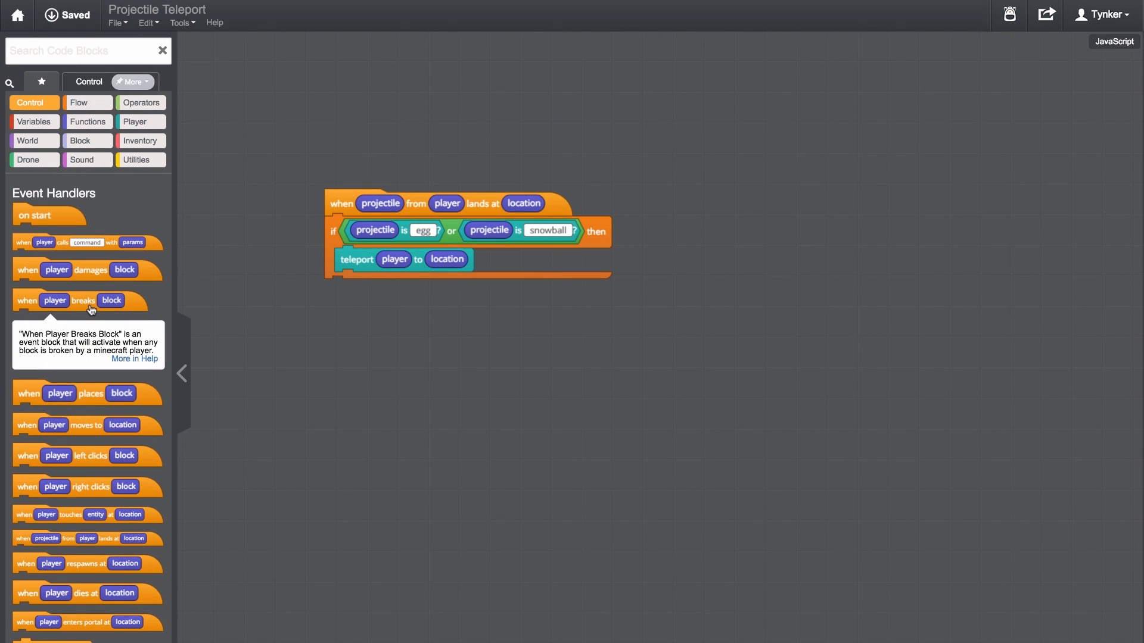
mouse_move(84, 269)
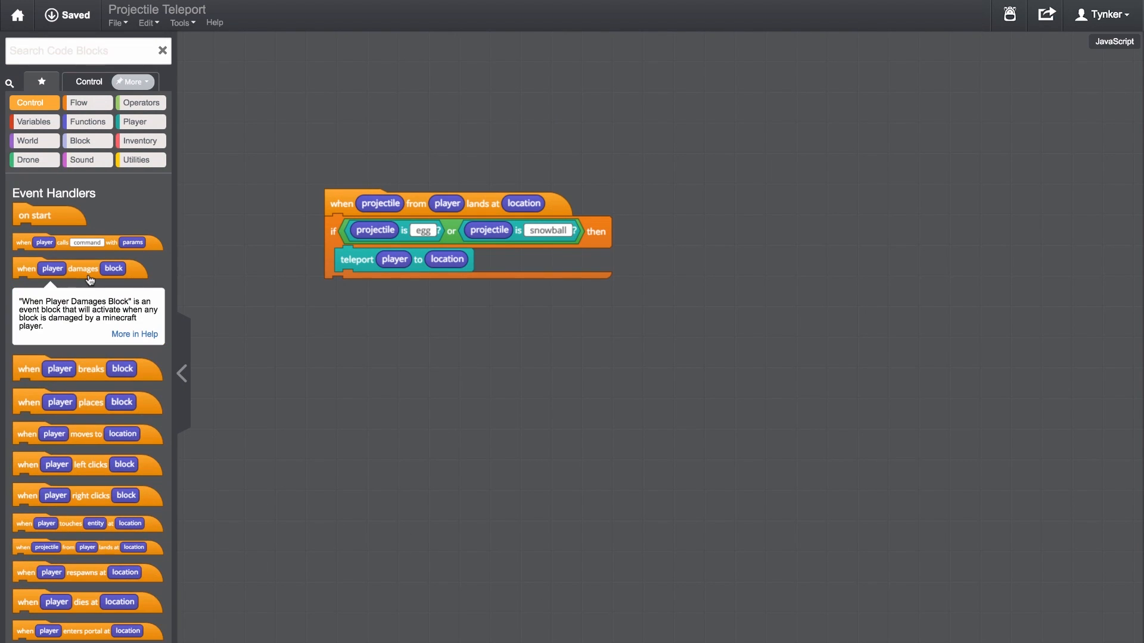
mouse_move(141, 121)
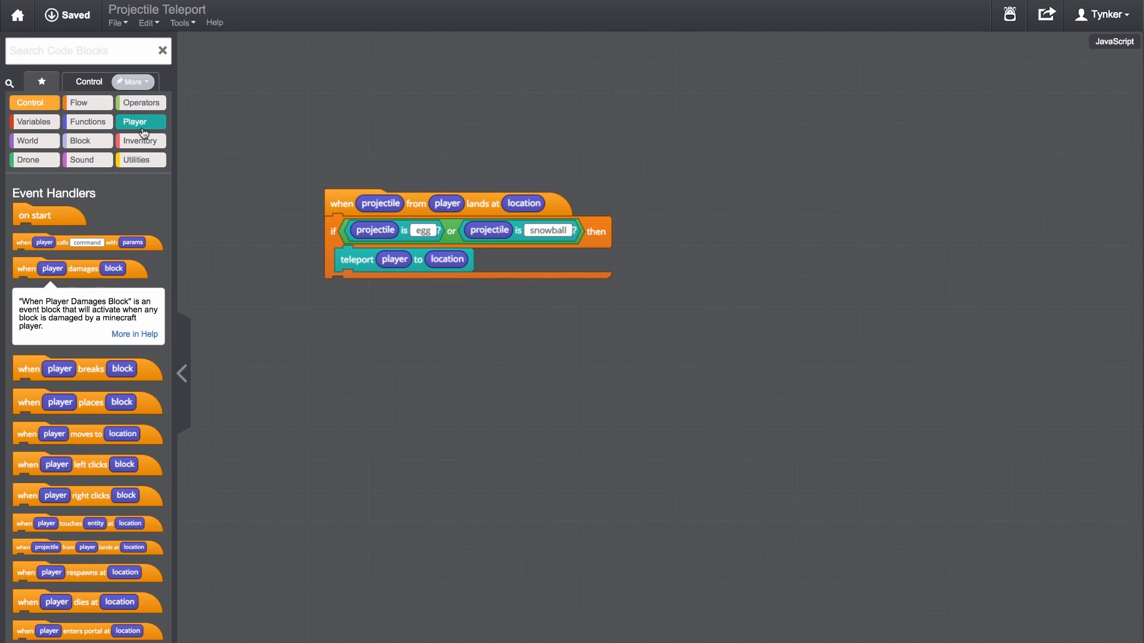